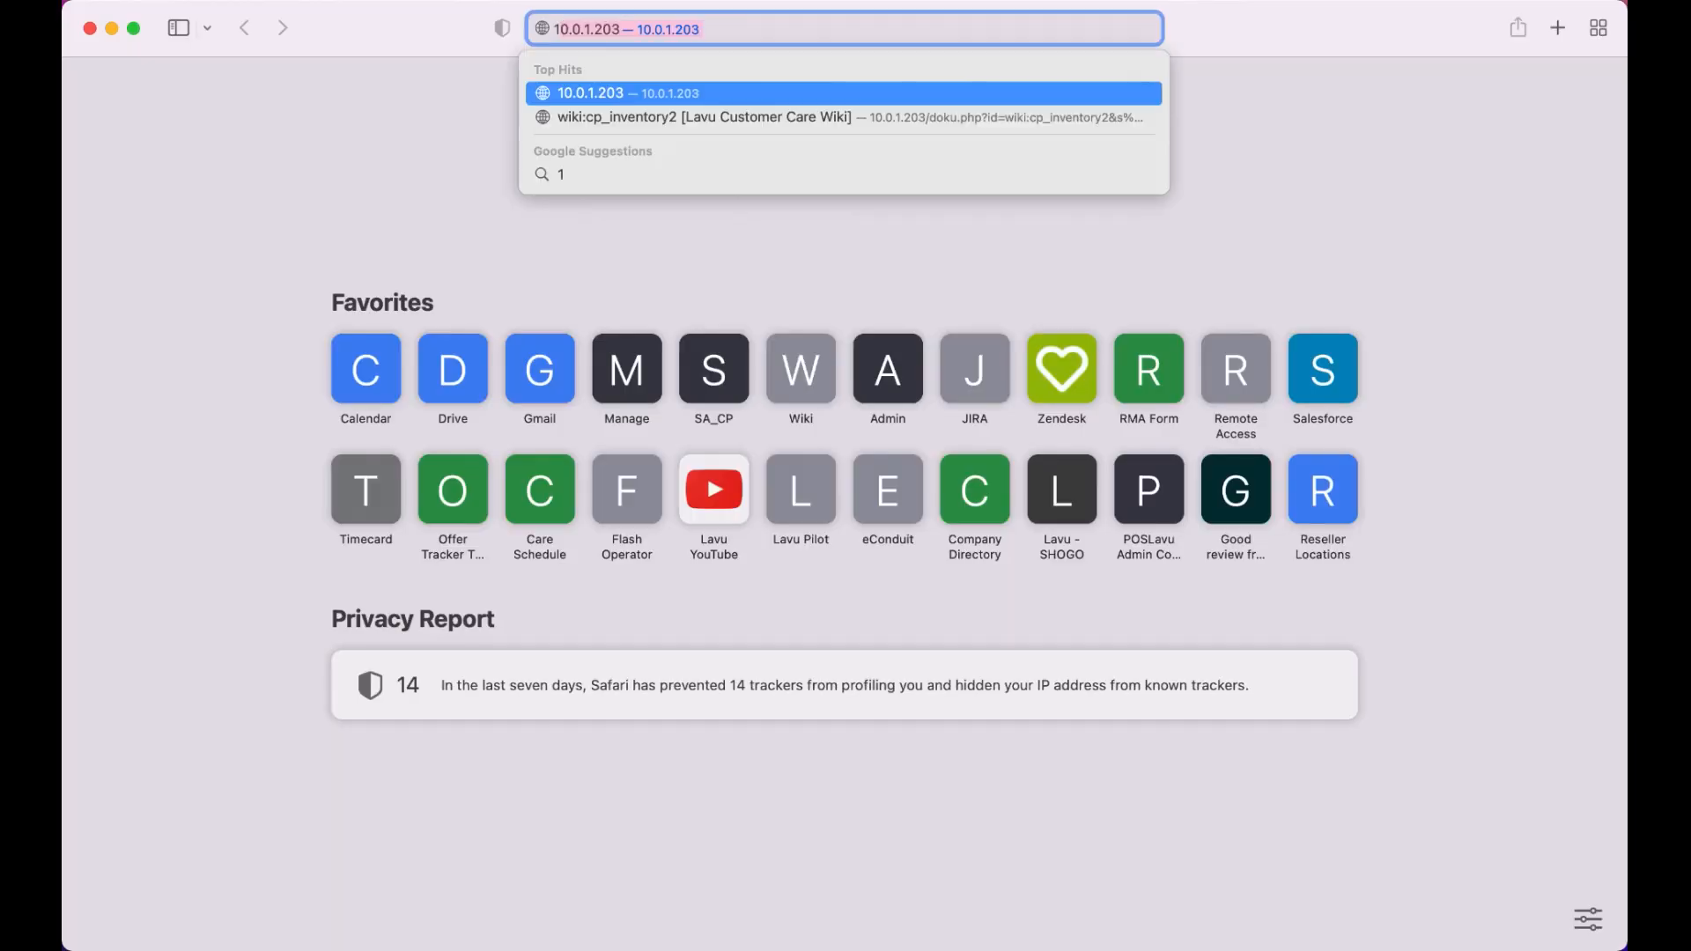
- Open 192.168.88.46 in Safari, bypass the certificate warning, and log in as epson
text(192.168.88.46)
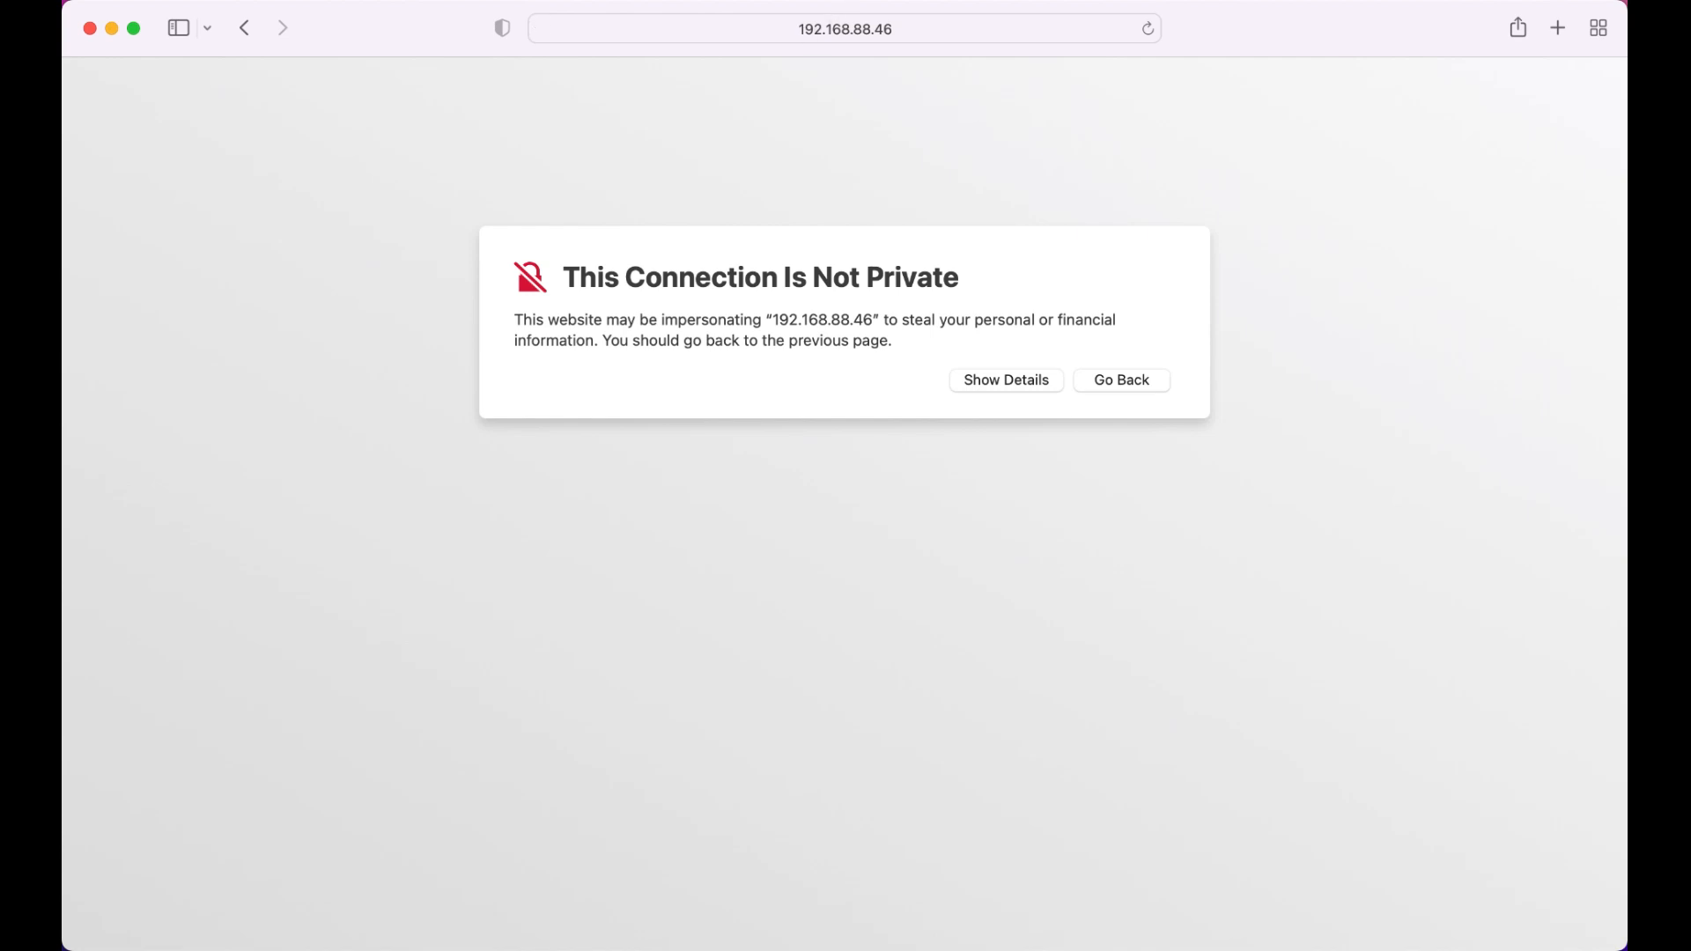
click(1006, 380)
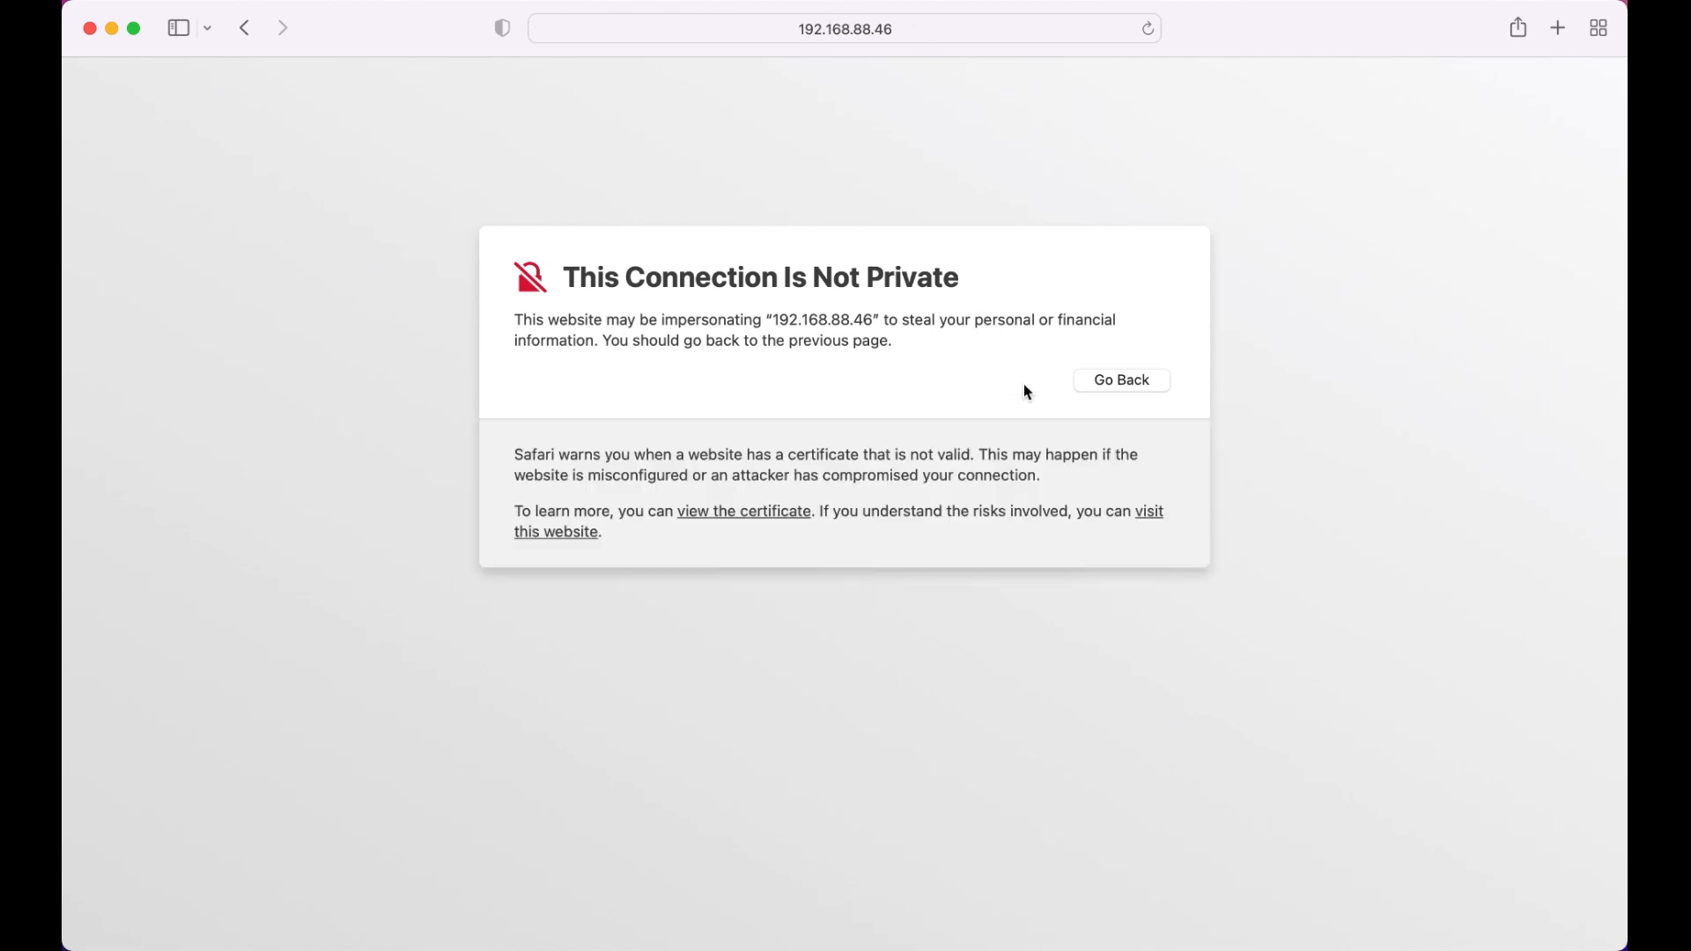
mouse_move(778, 554)
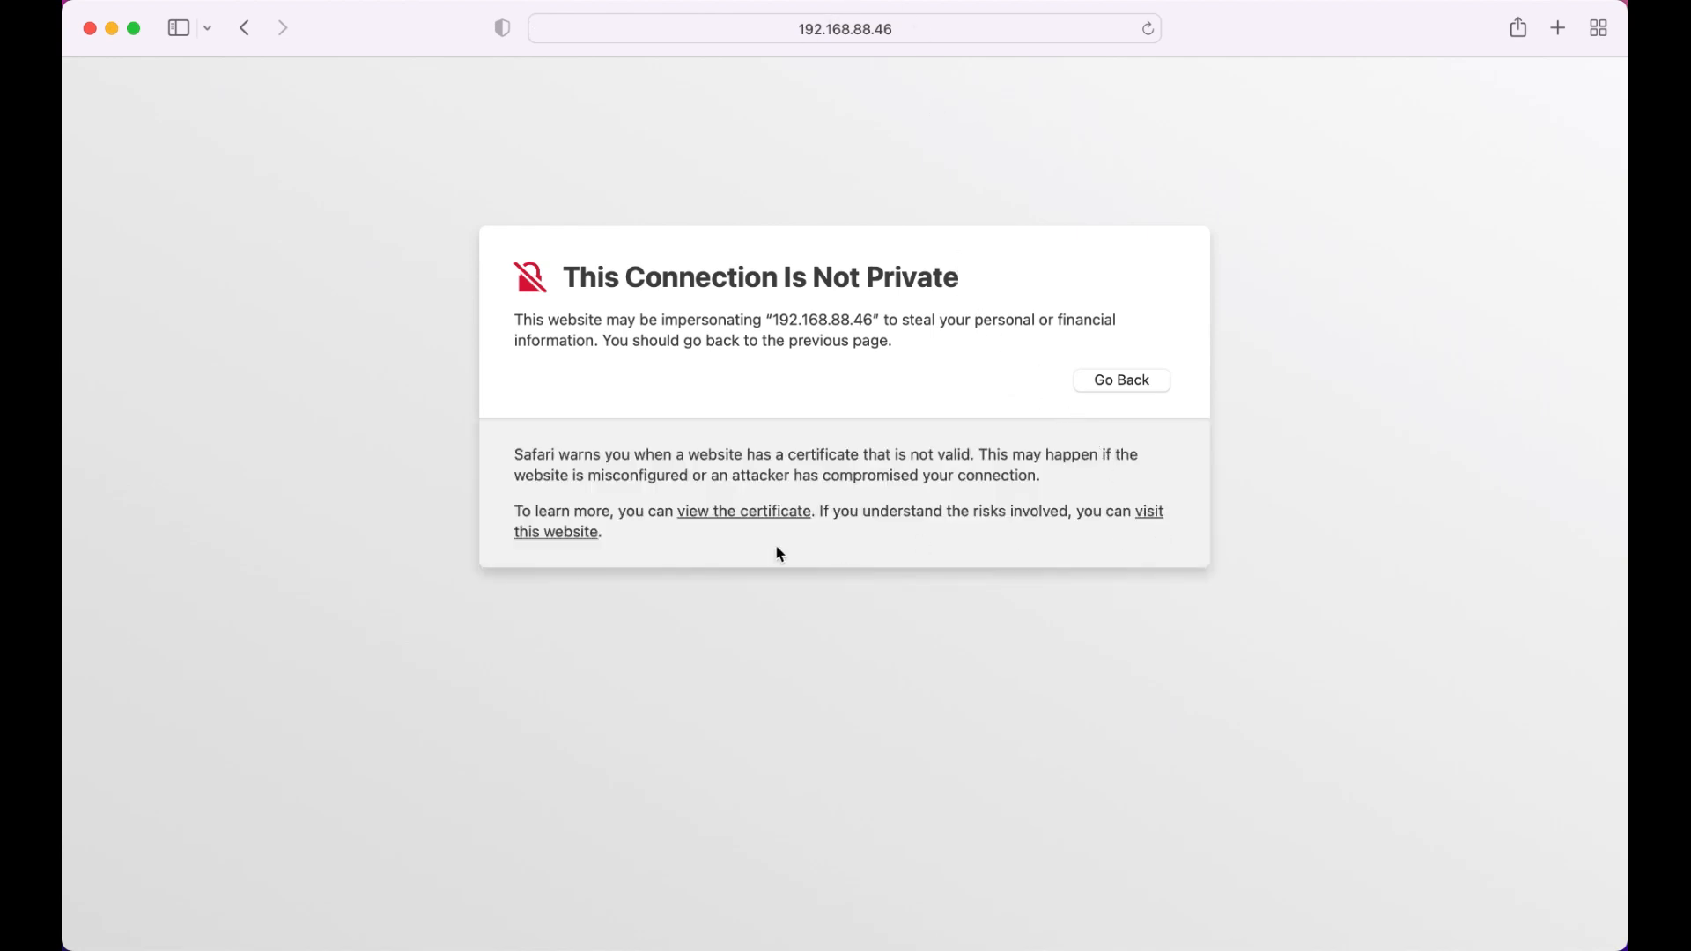
click(555, 532)
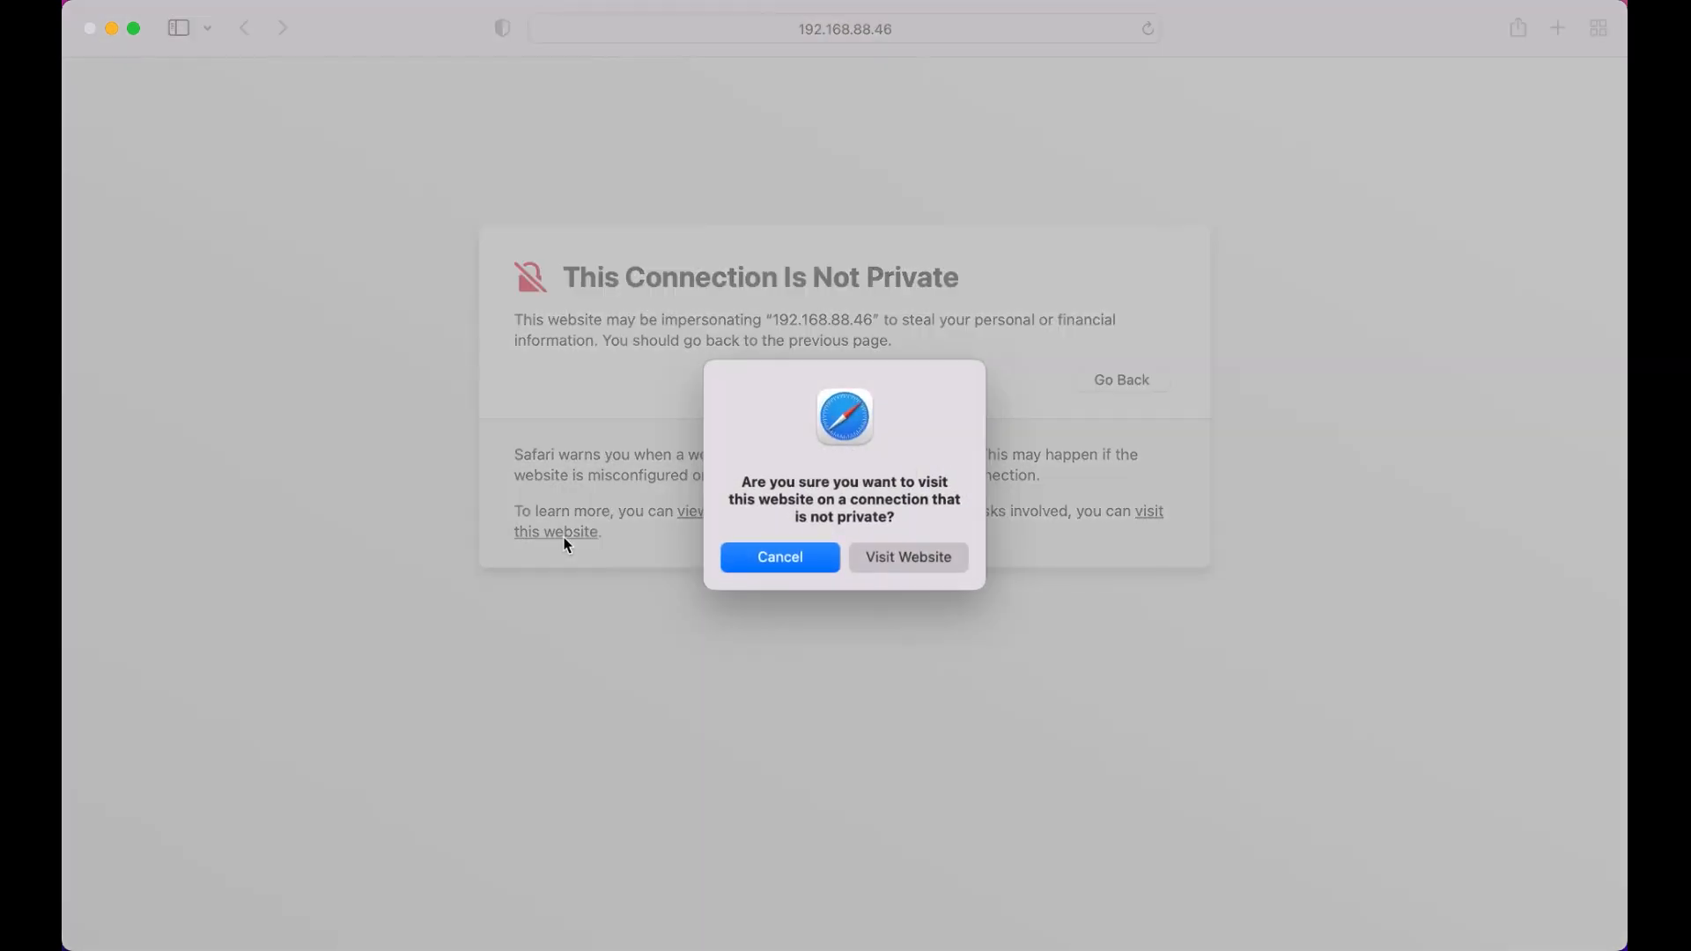
click(927, 557)
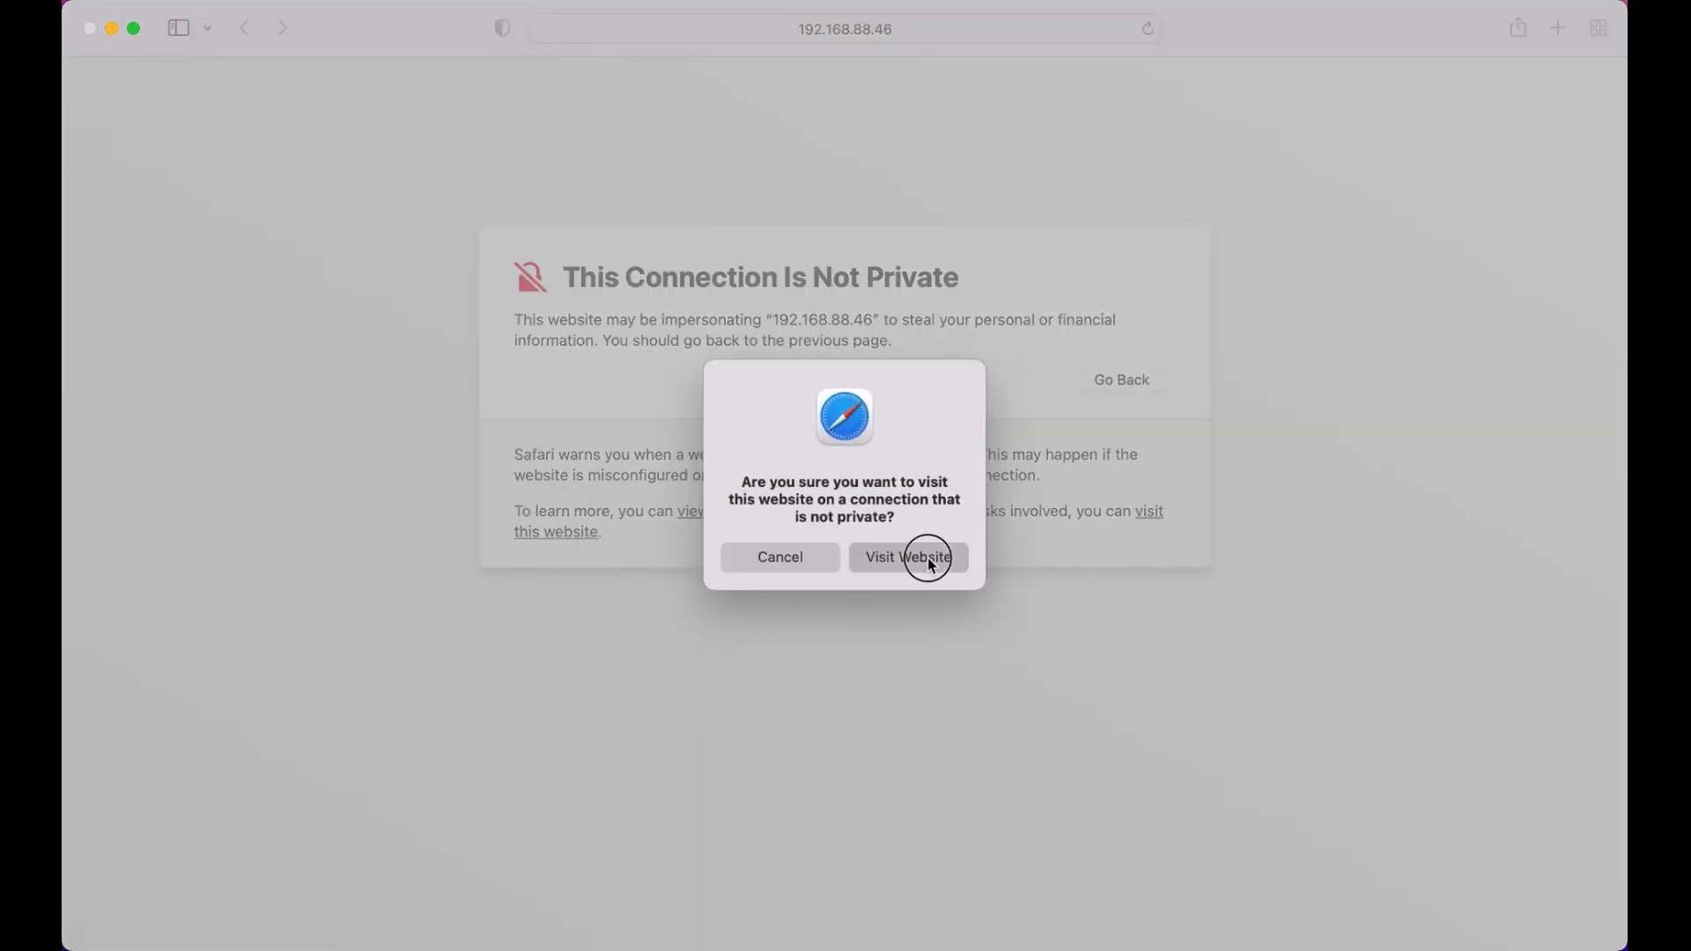
click(907, 558)
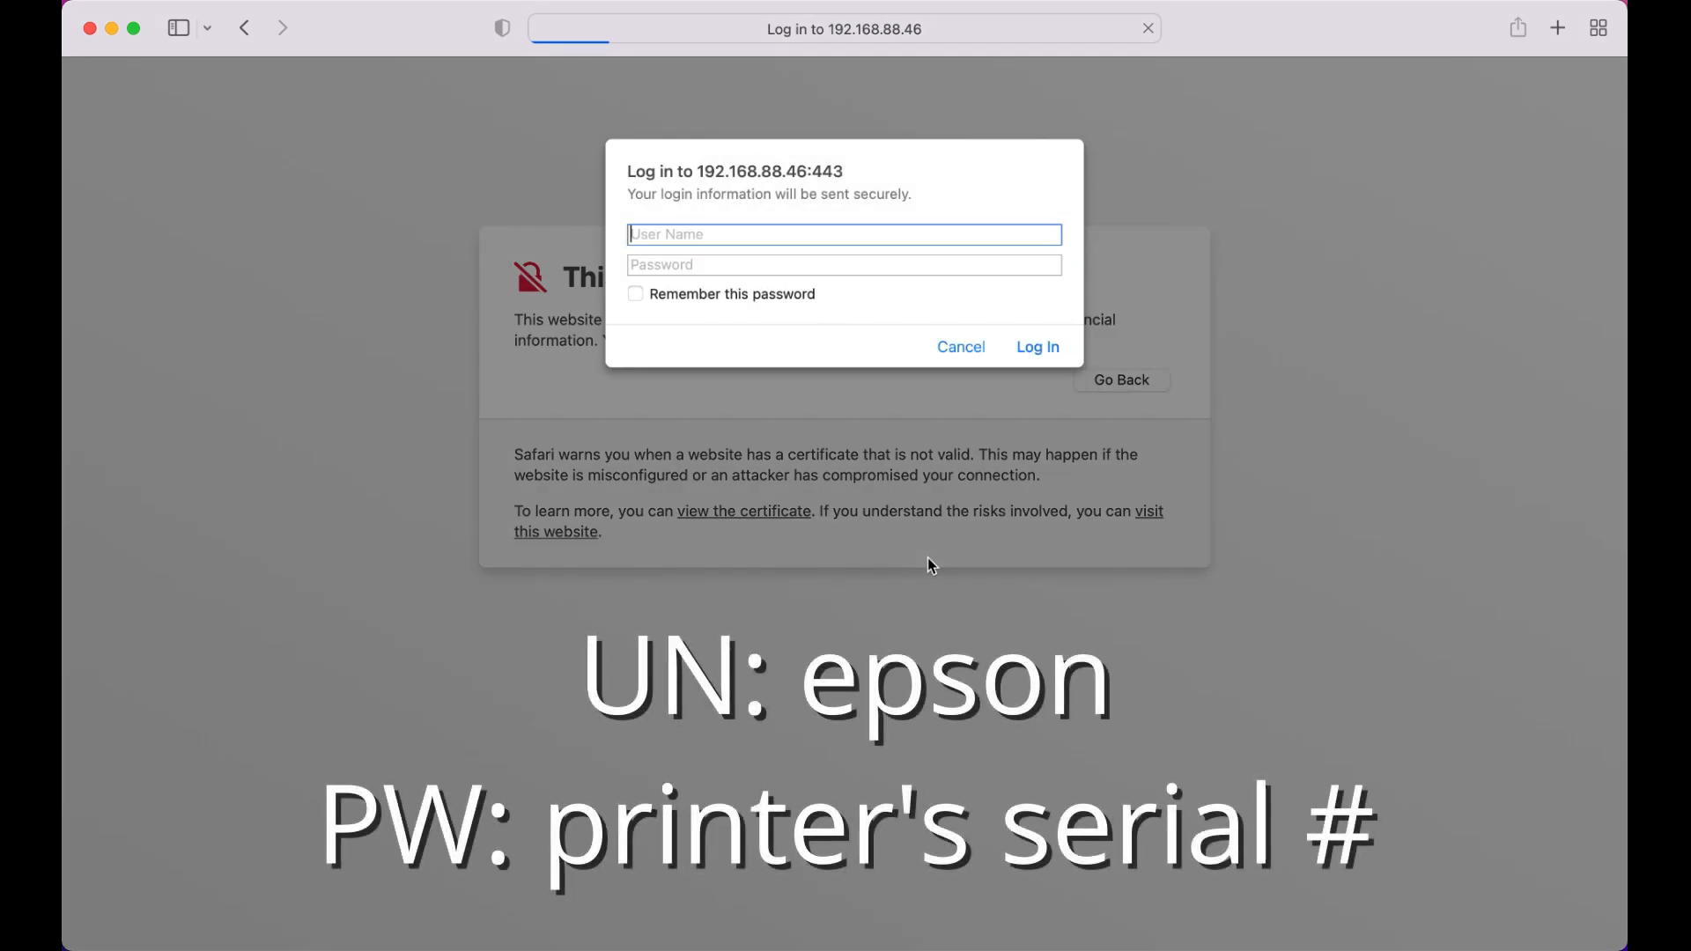
text(epson)
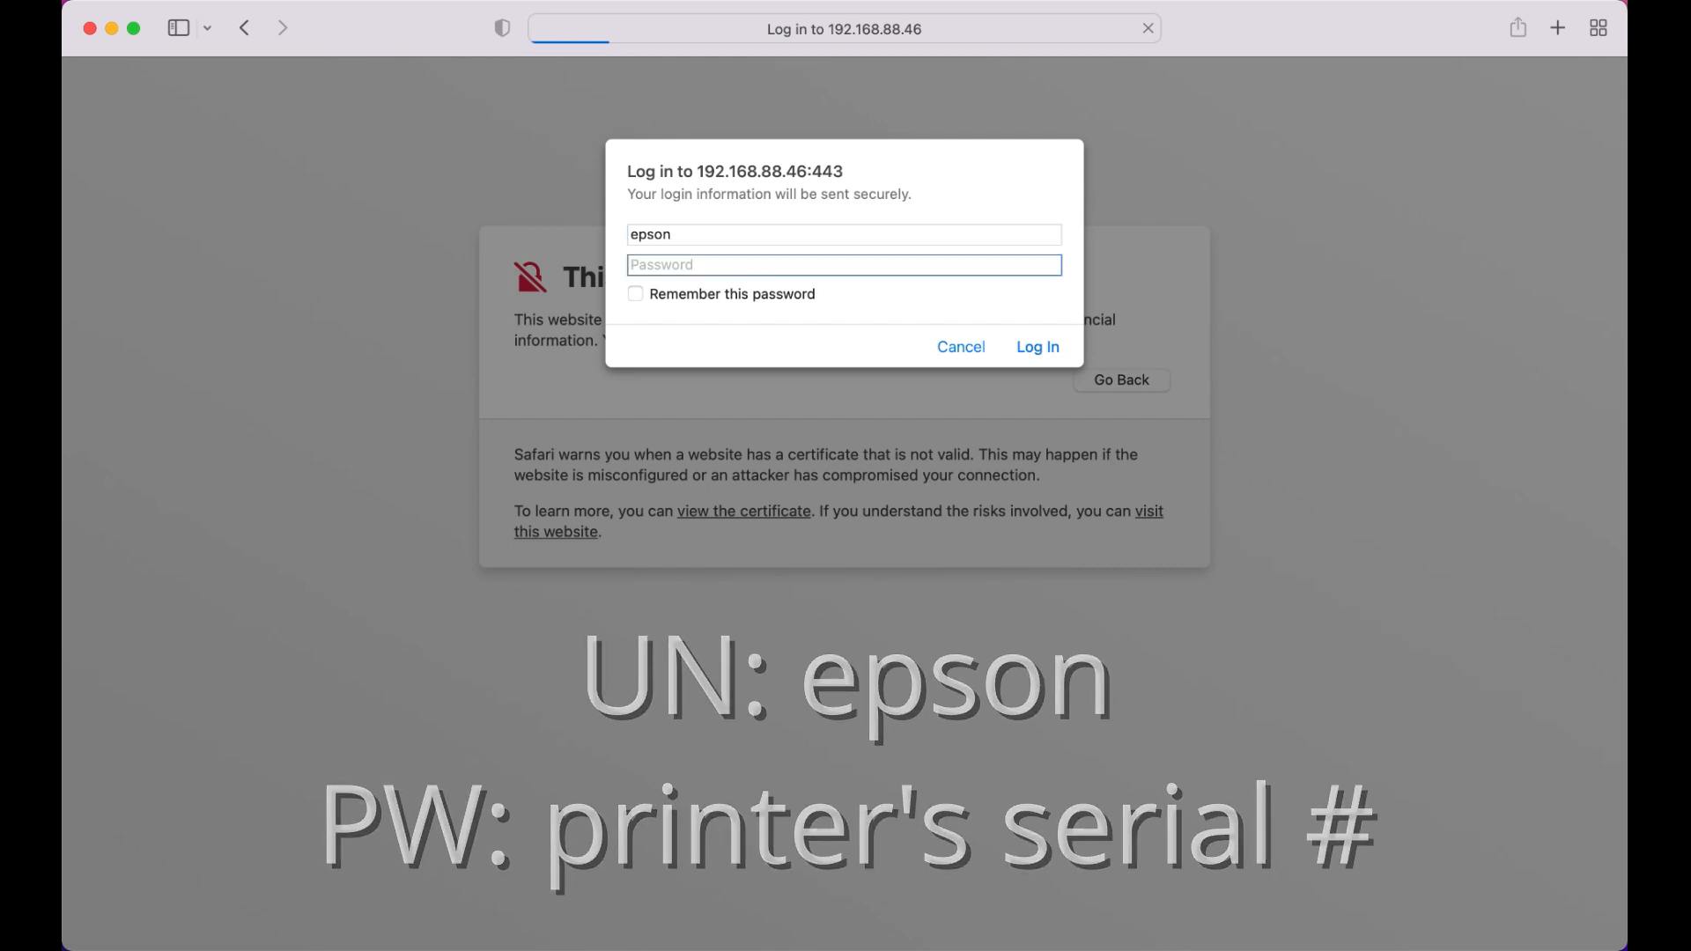
click(960, 347)
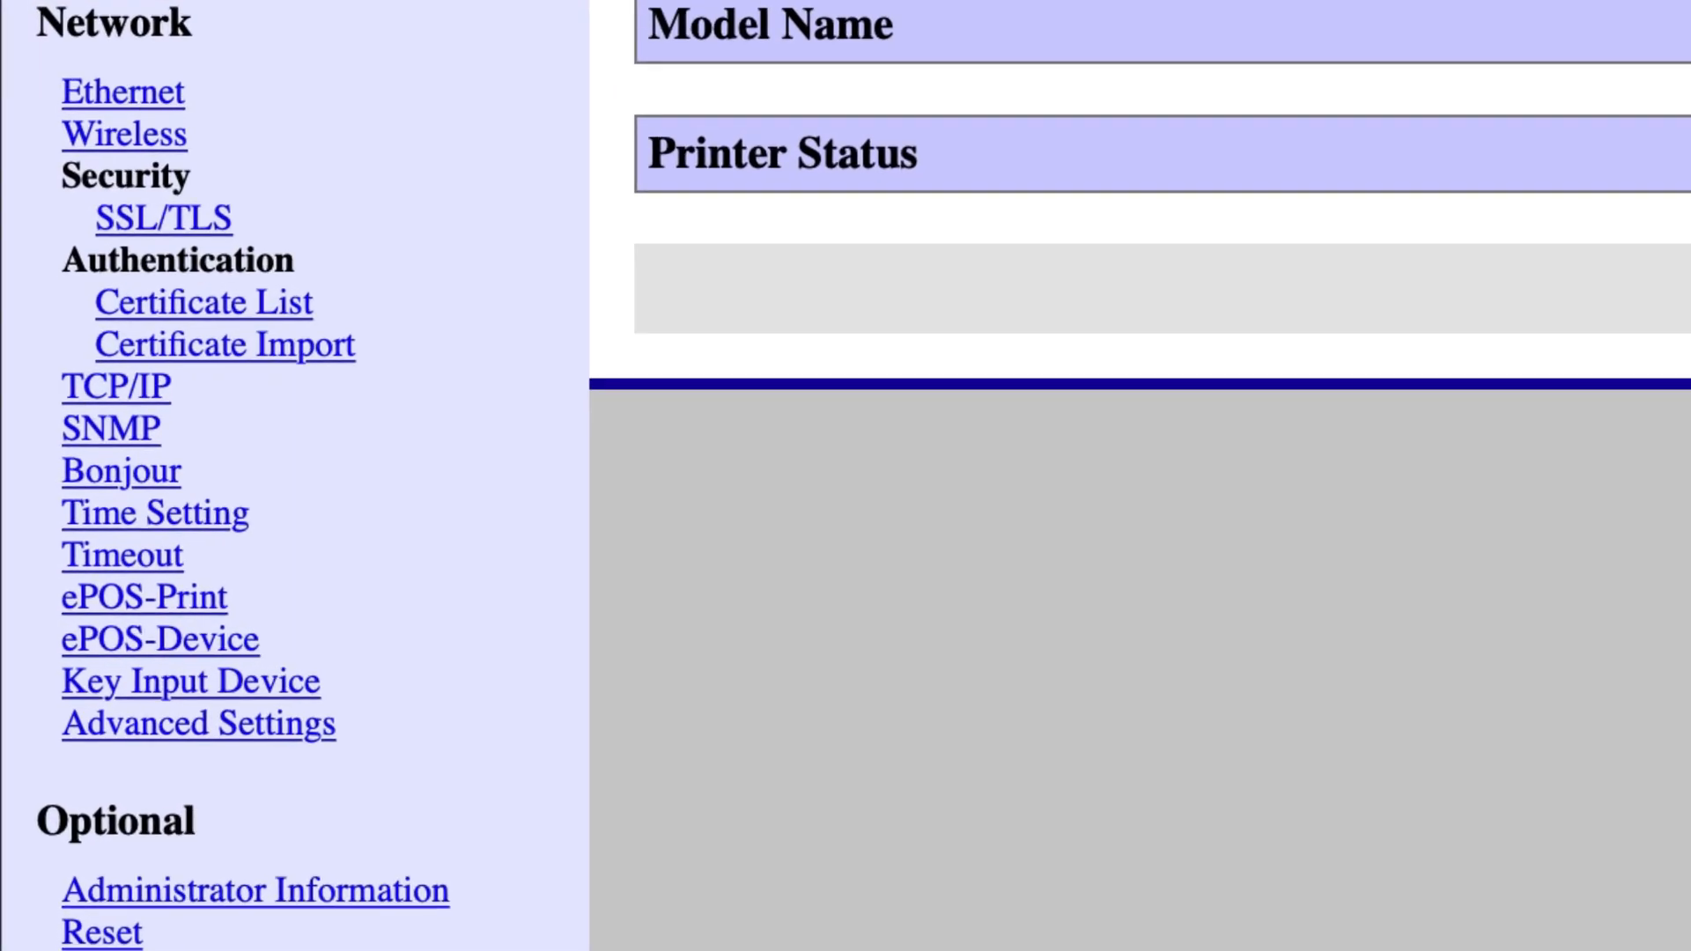
mouse_move(280, 467)
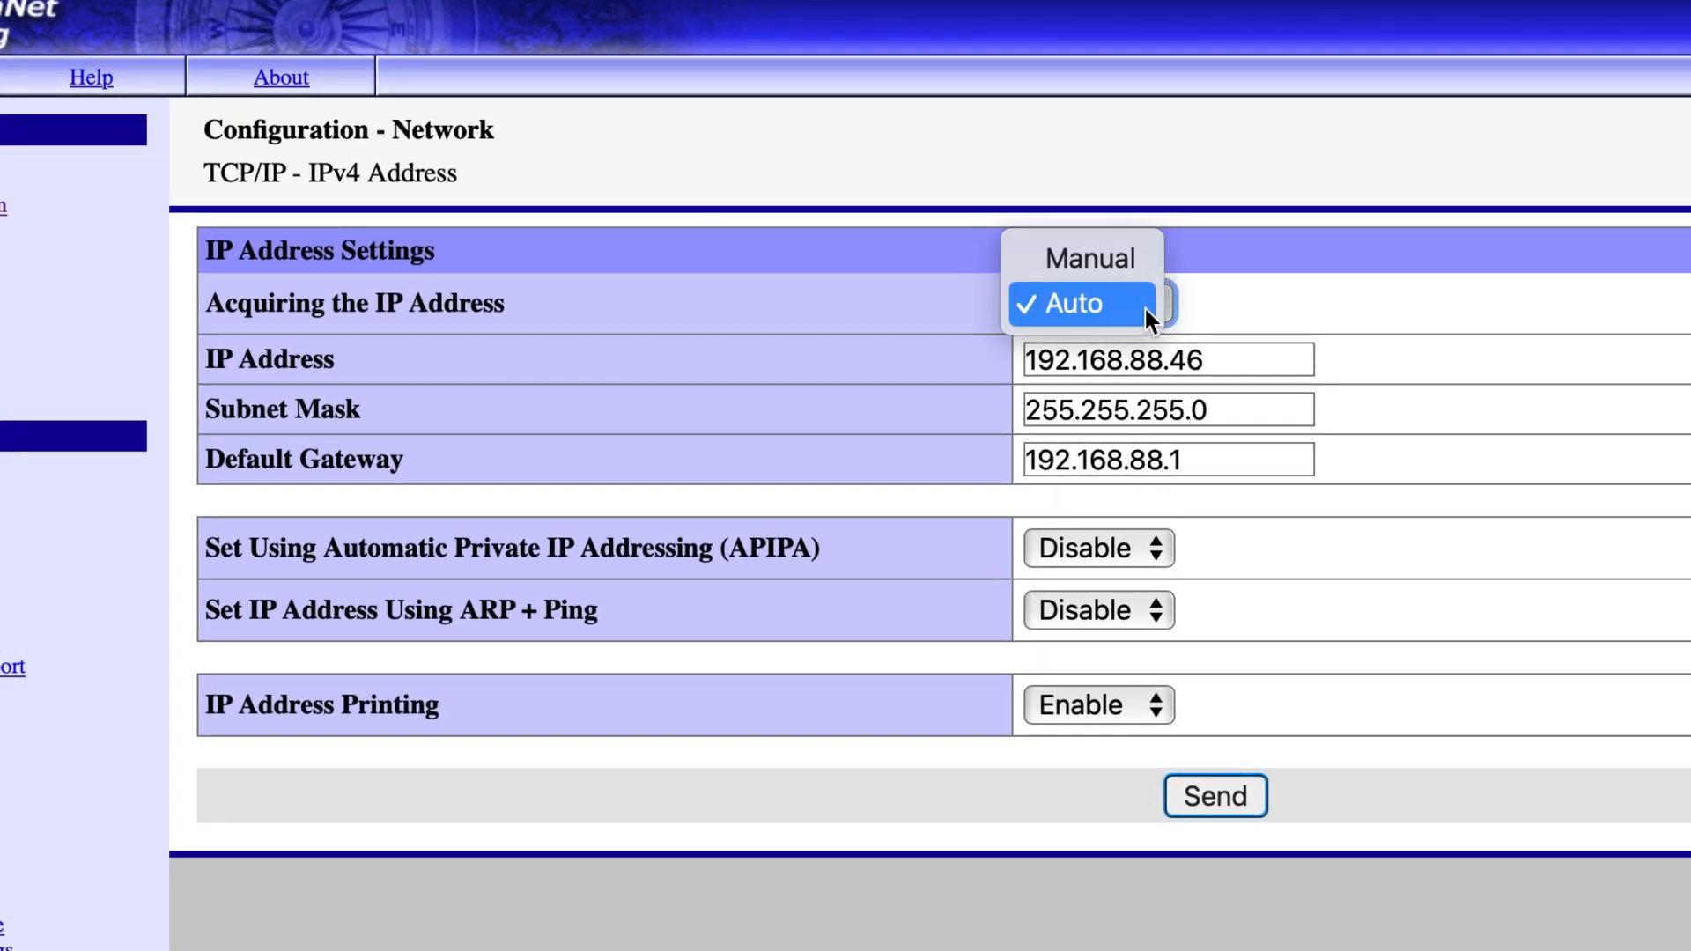
- Set IPv4 acquisition to Manual at 192.168.88.200, send it, and reset the printer
click(1089, 258)
text(200)
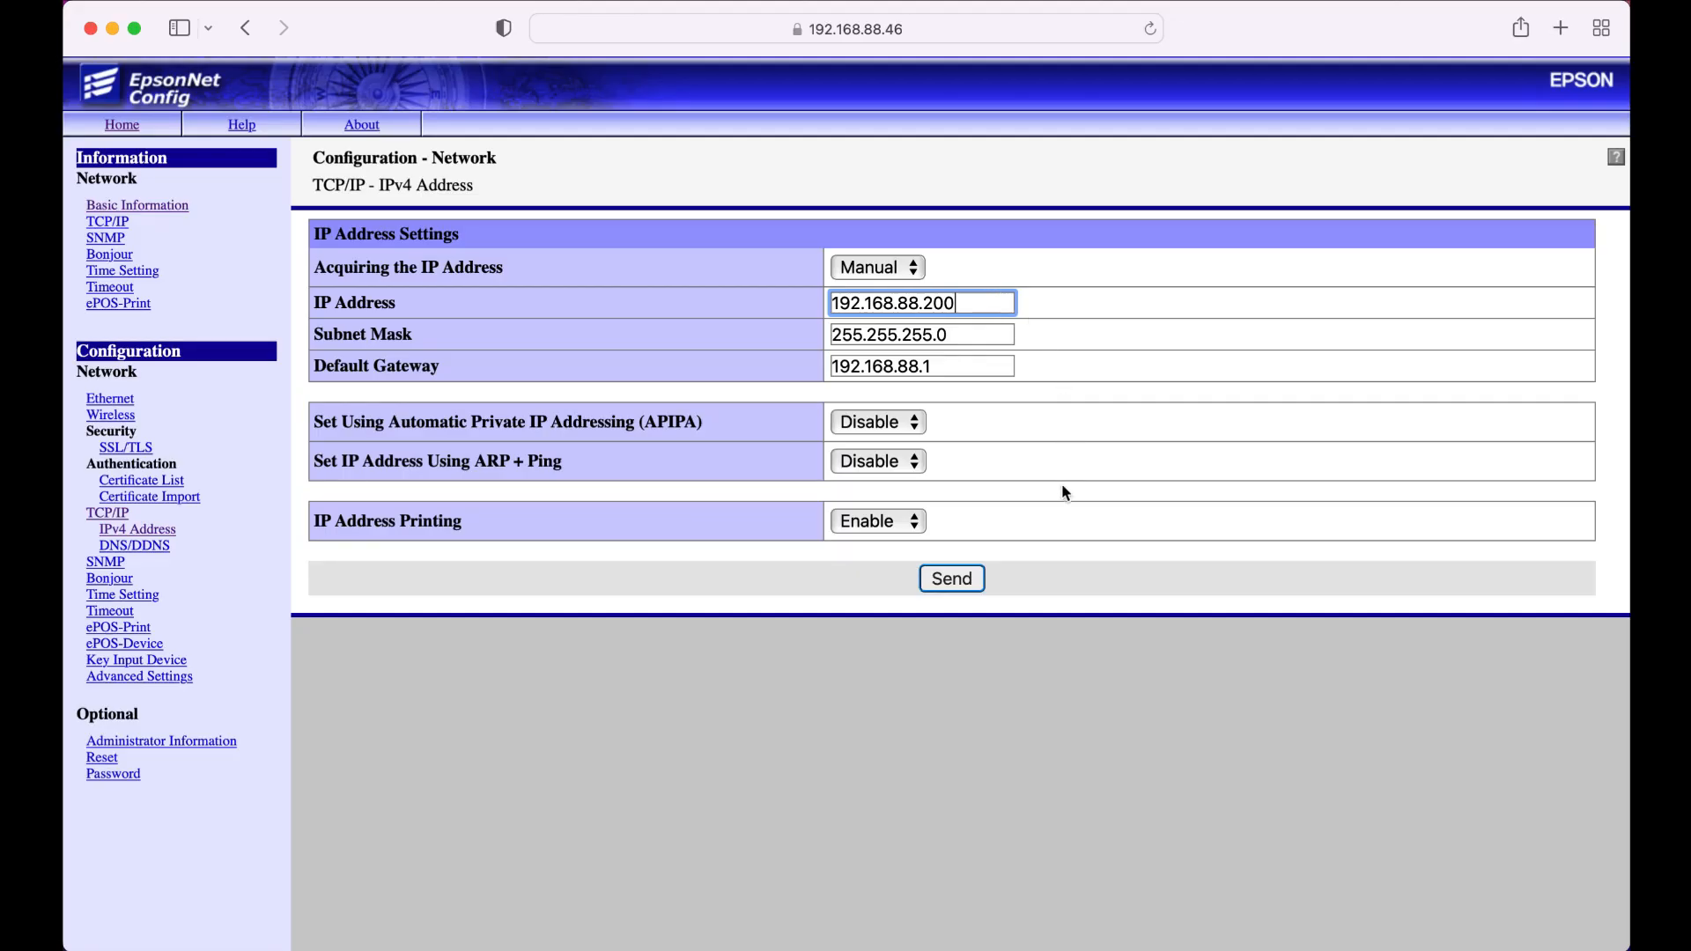
click(951, 579)
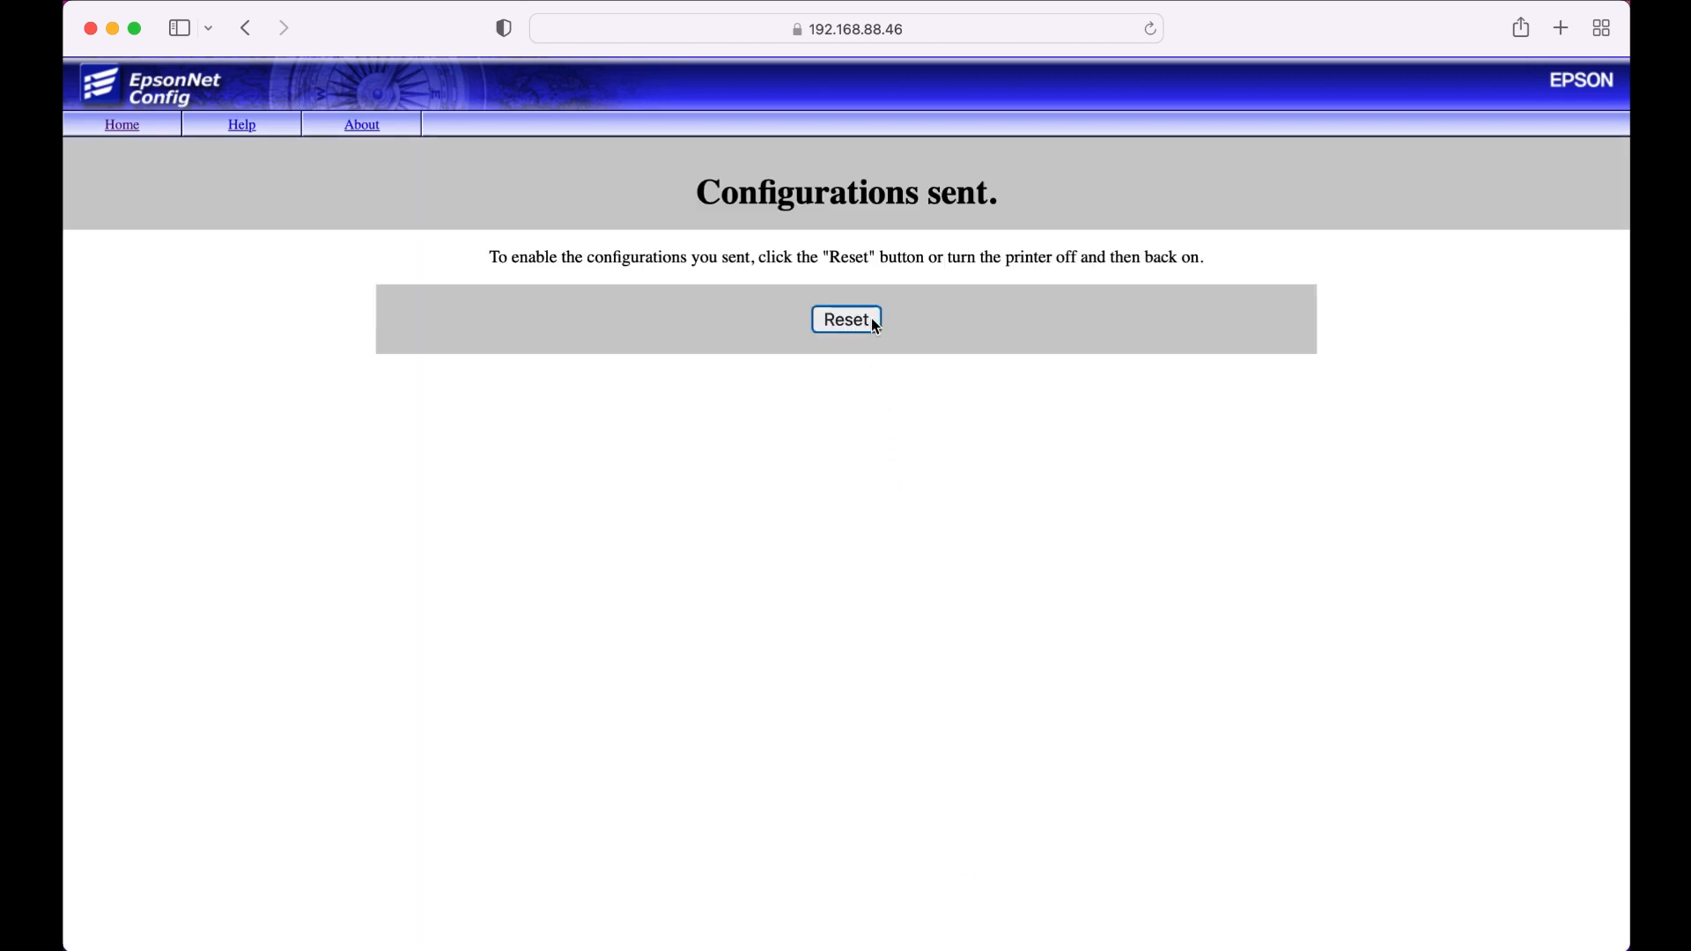
click(845, 319)
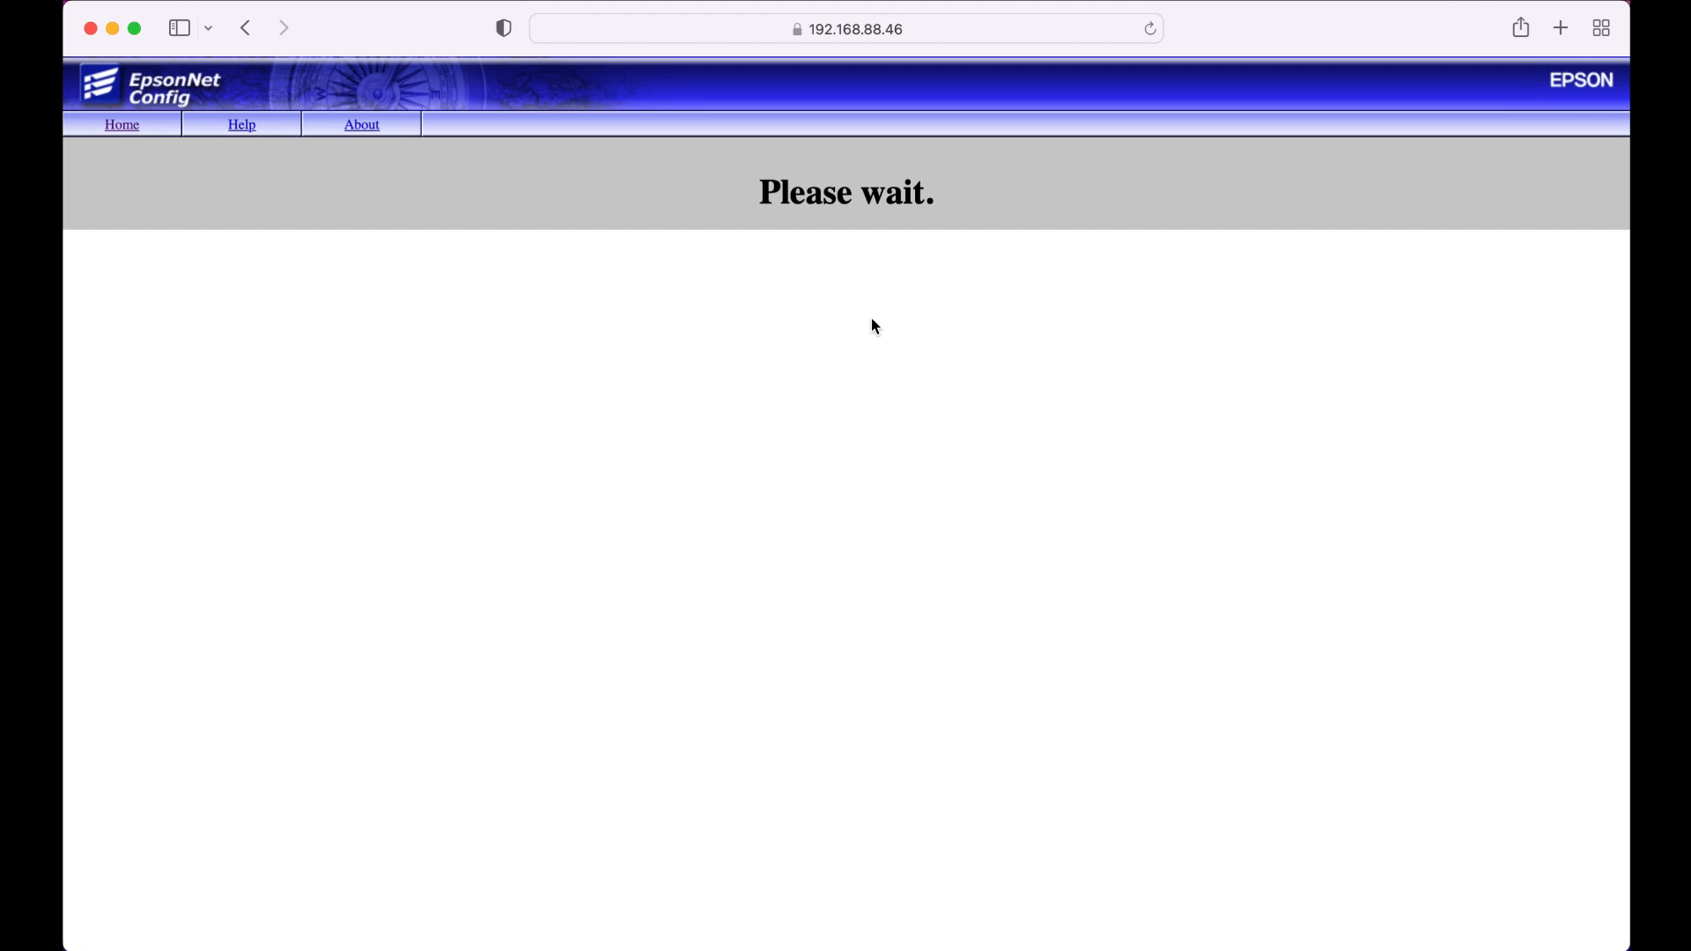
click(1556, 27)
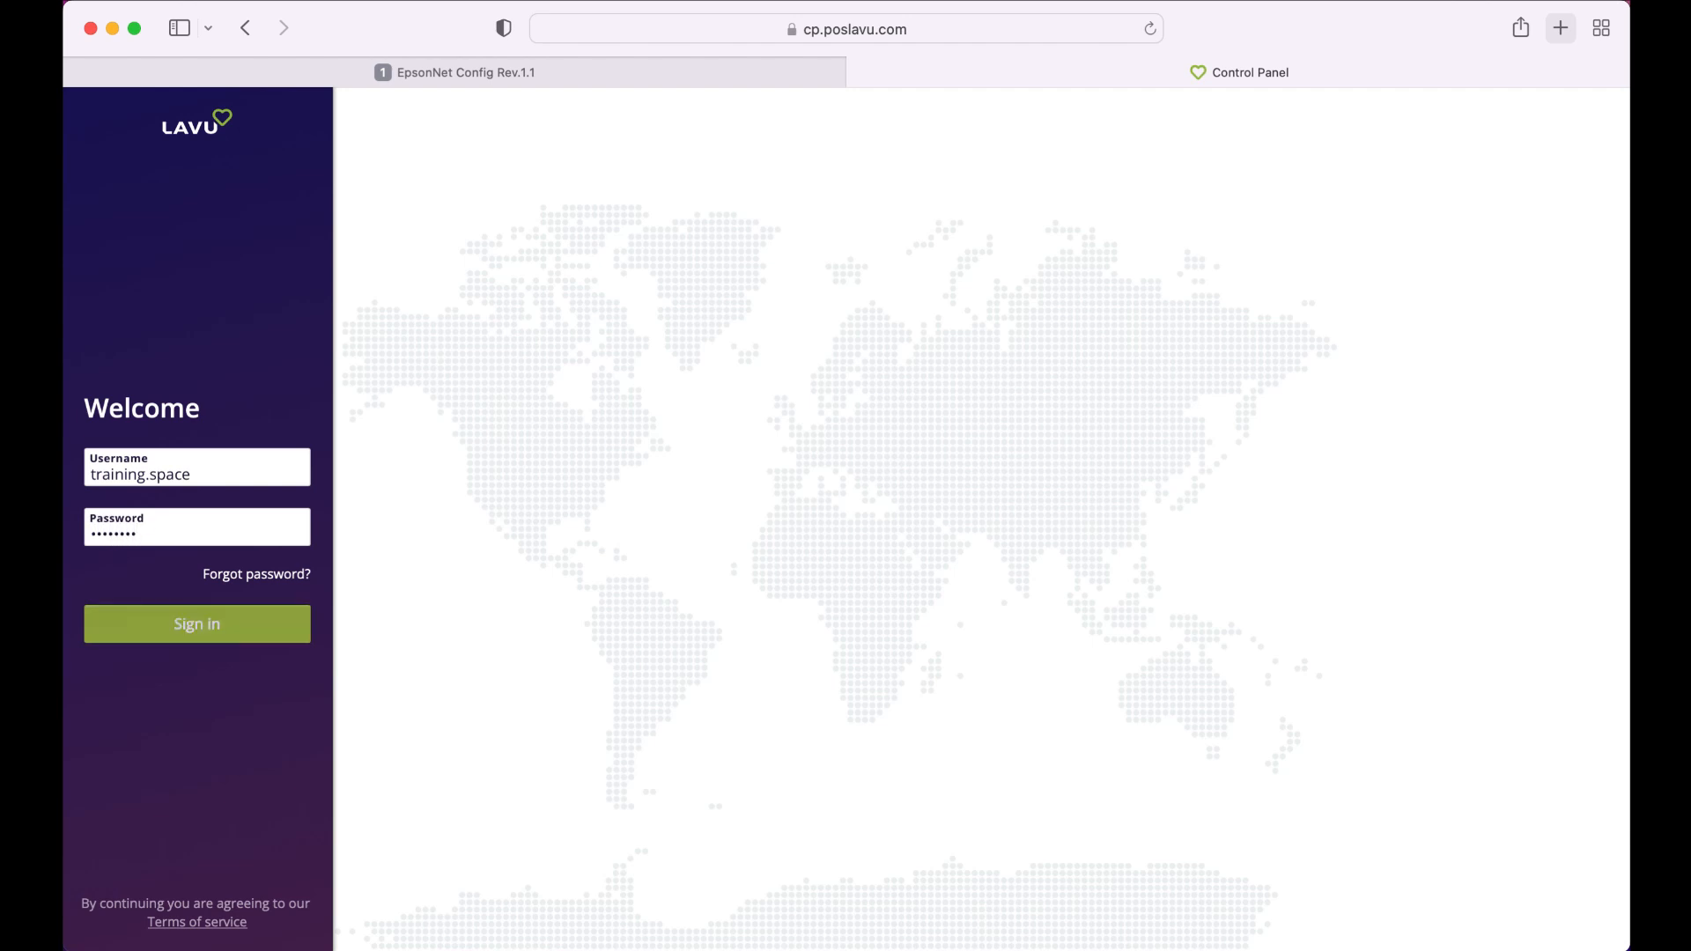
- Sign in to Lavu, open Printers/Technical settings, and start a blank Printers / KDS entry
click(197, 624)
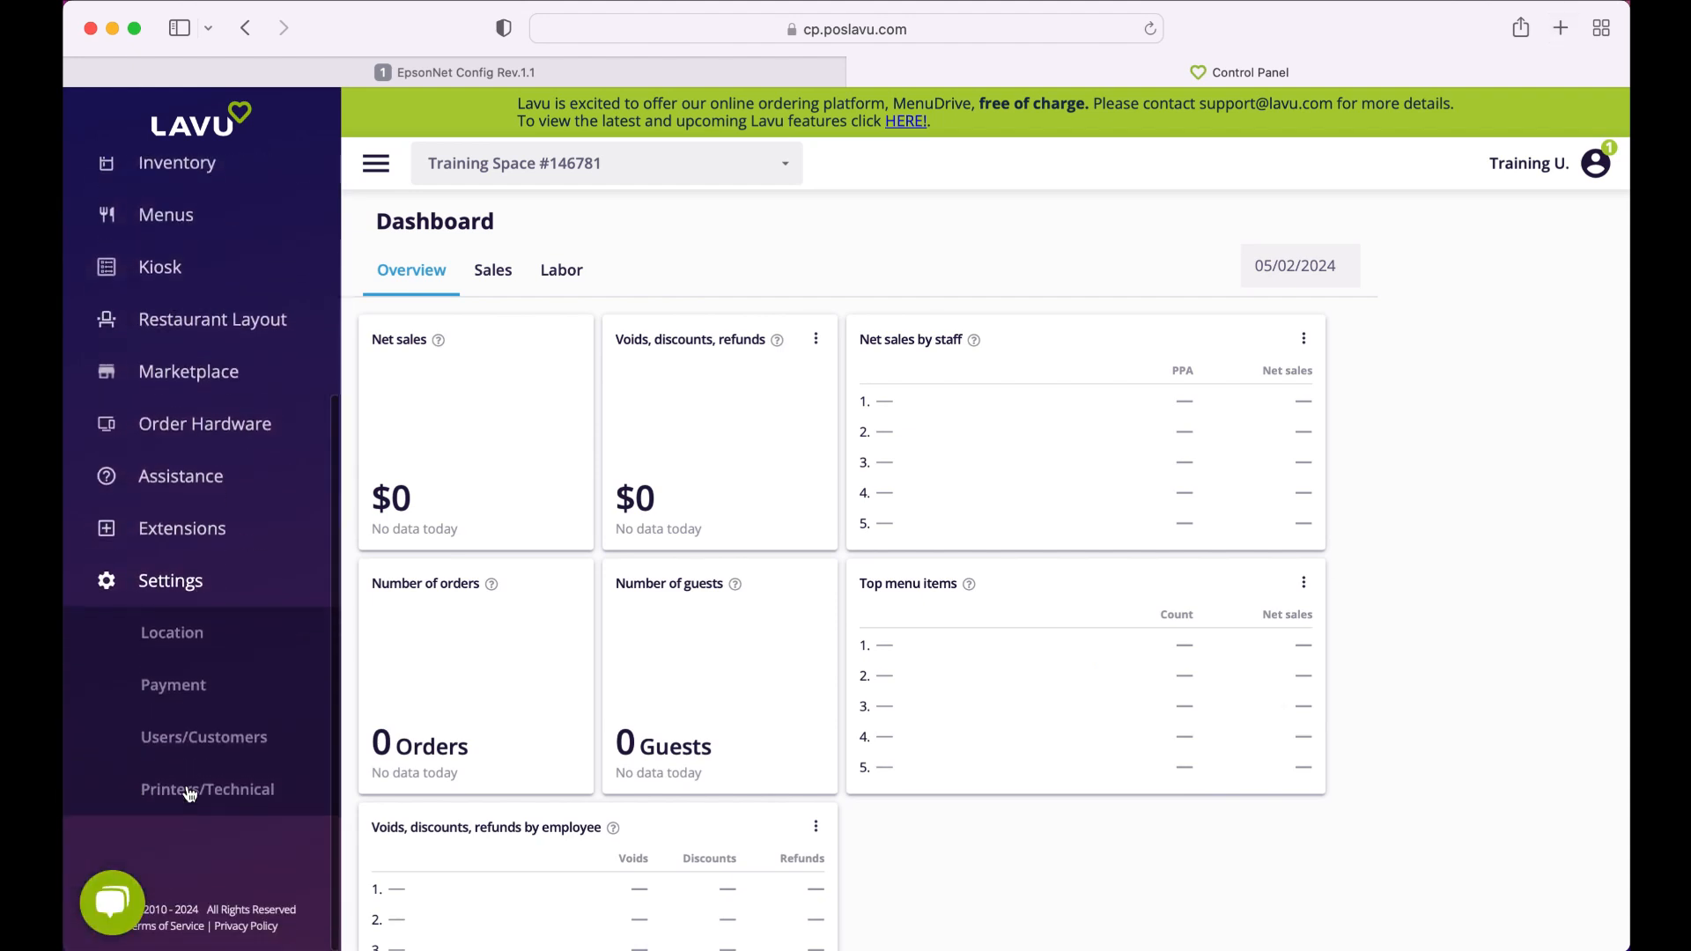
click(207, 791)
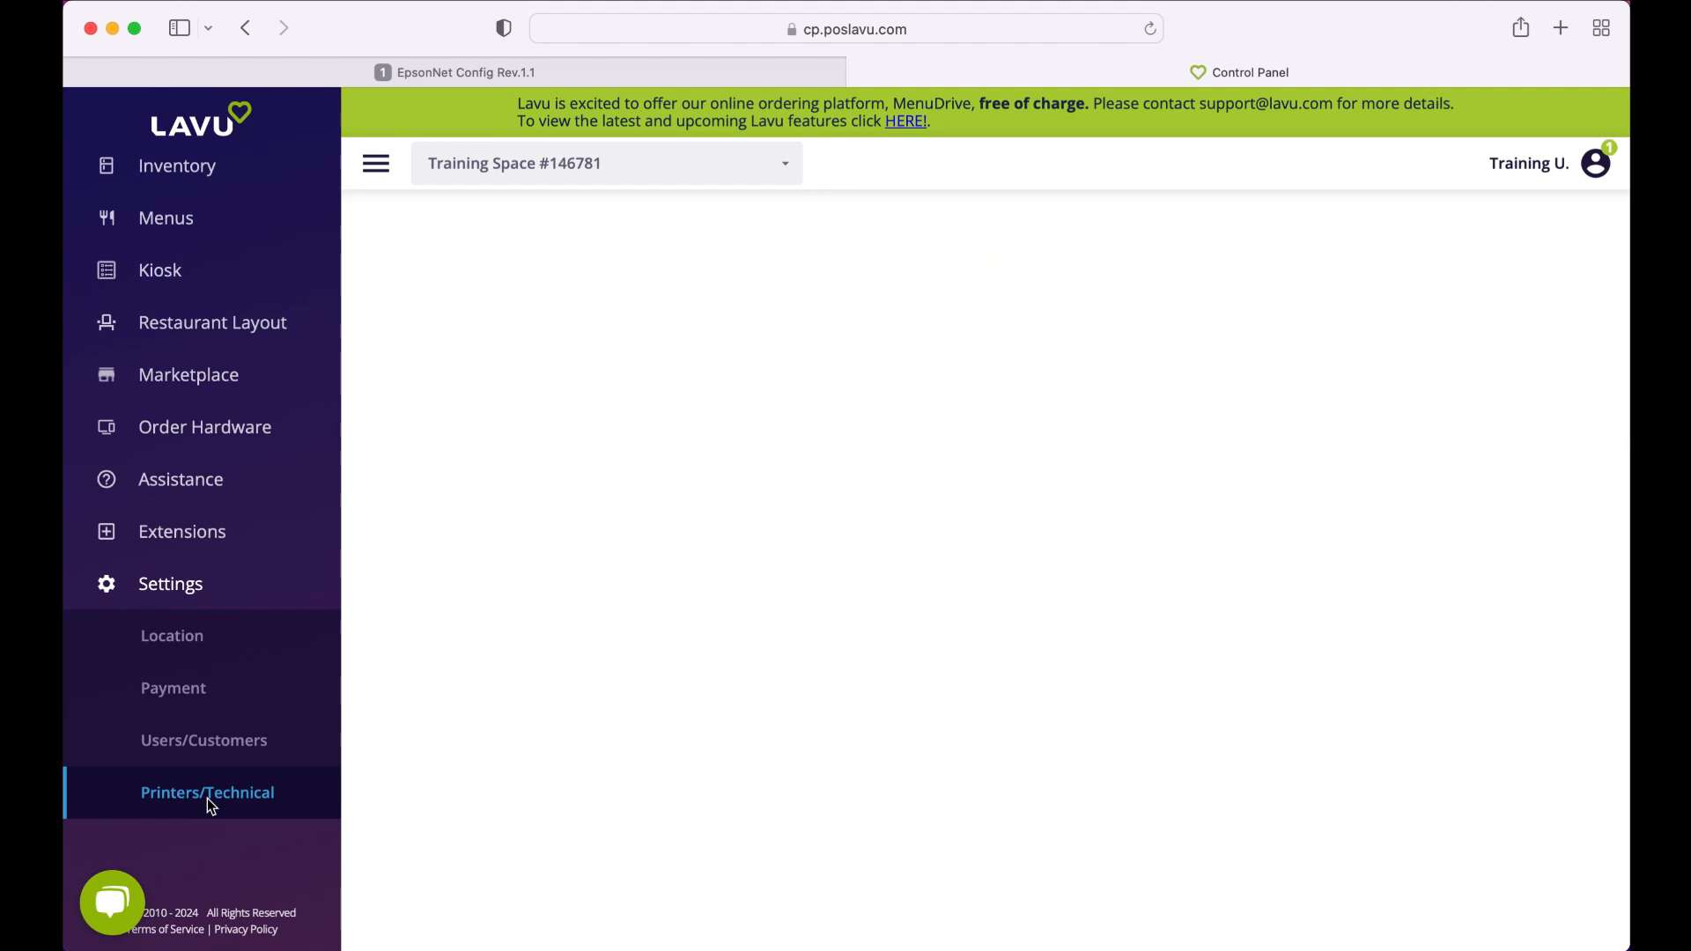
click(207, 793)
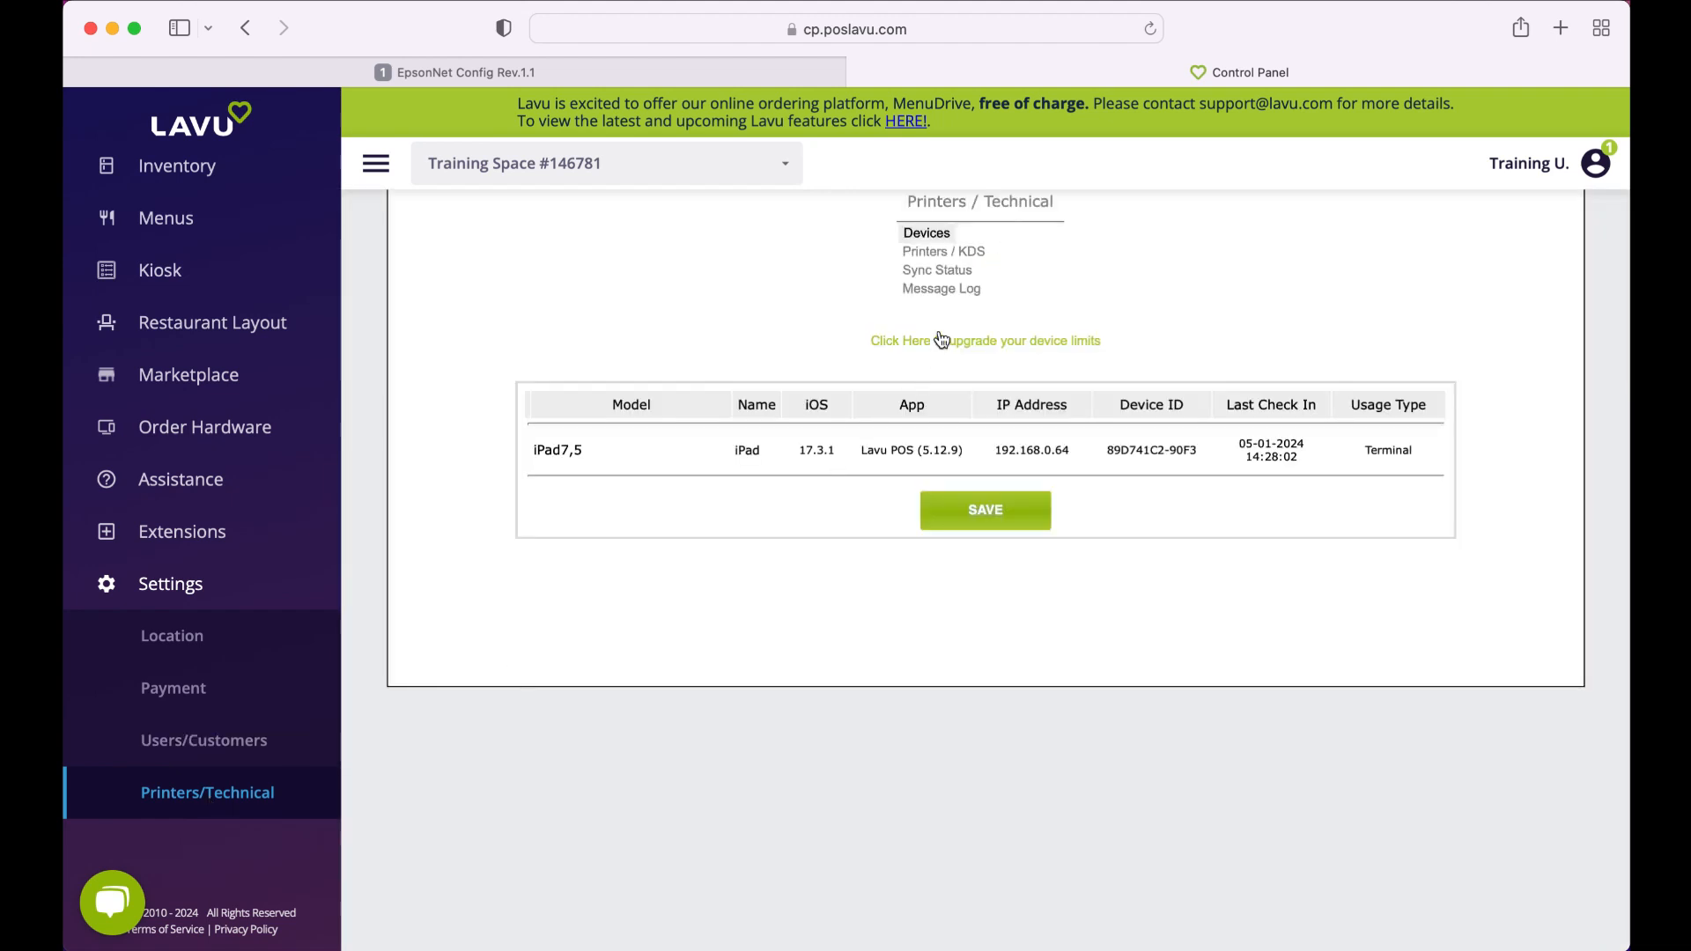
click(944, 251)
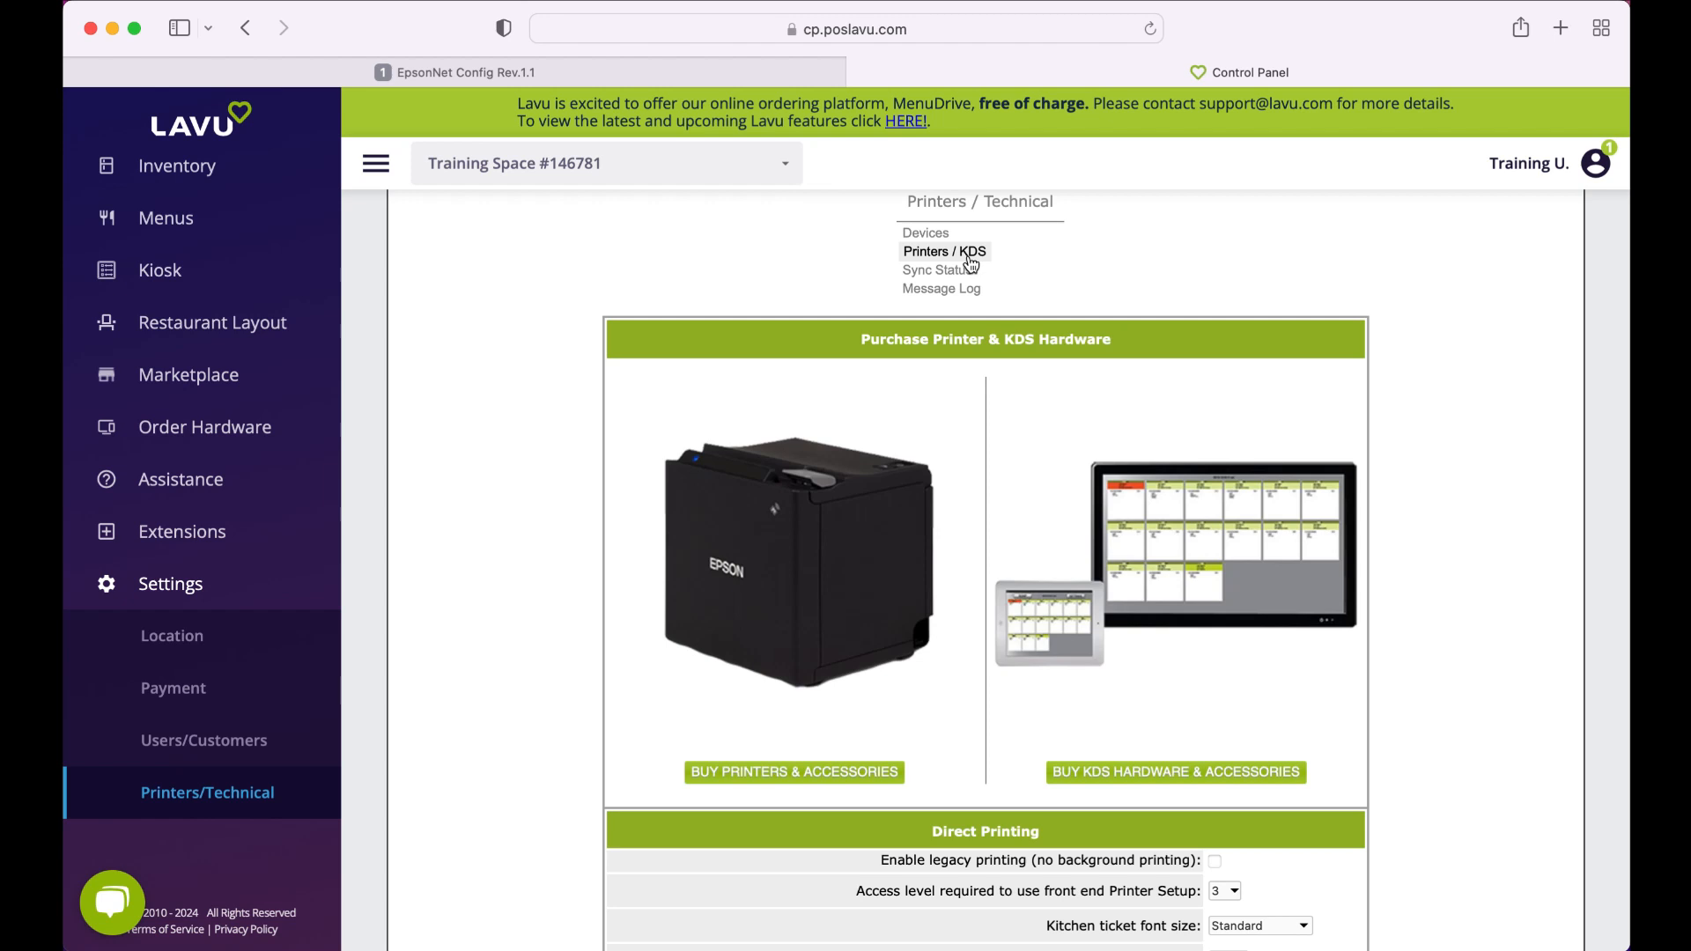
scroll(down, 3)
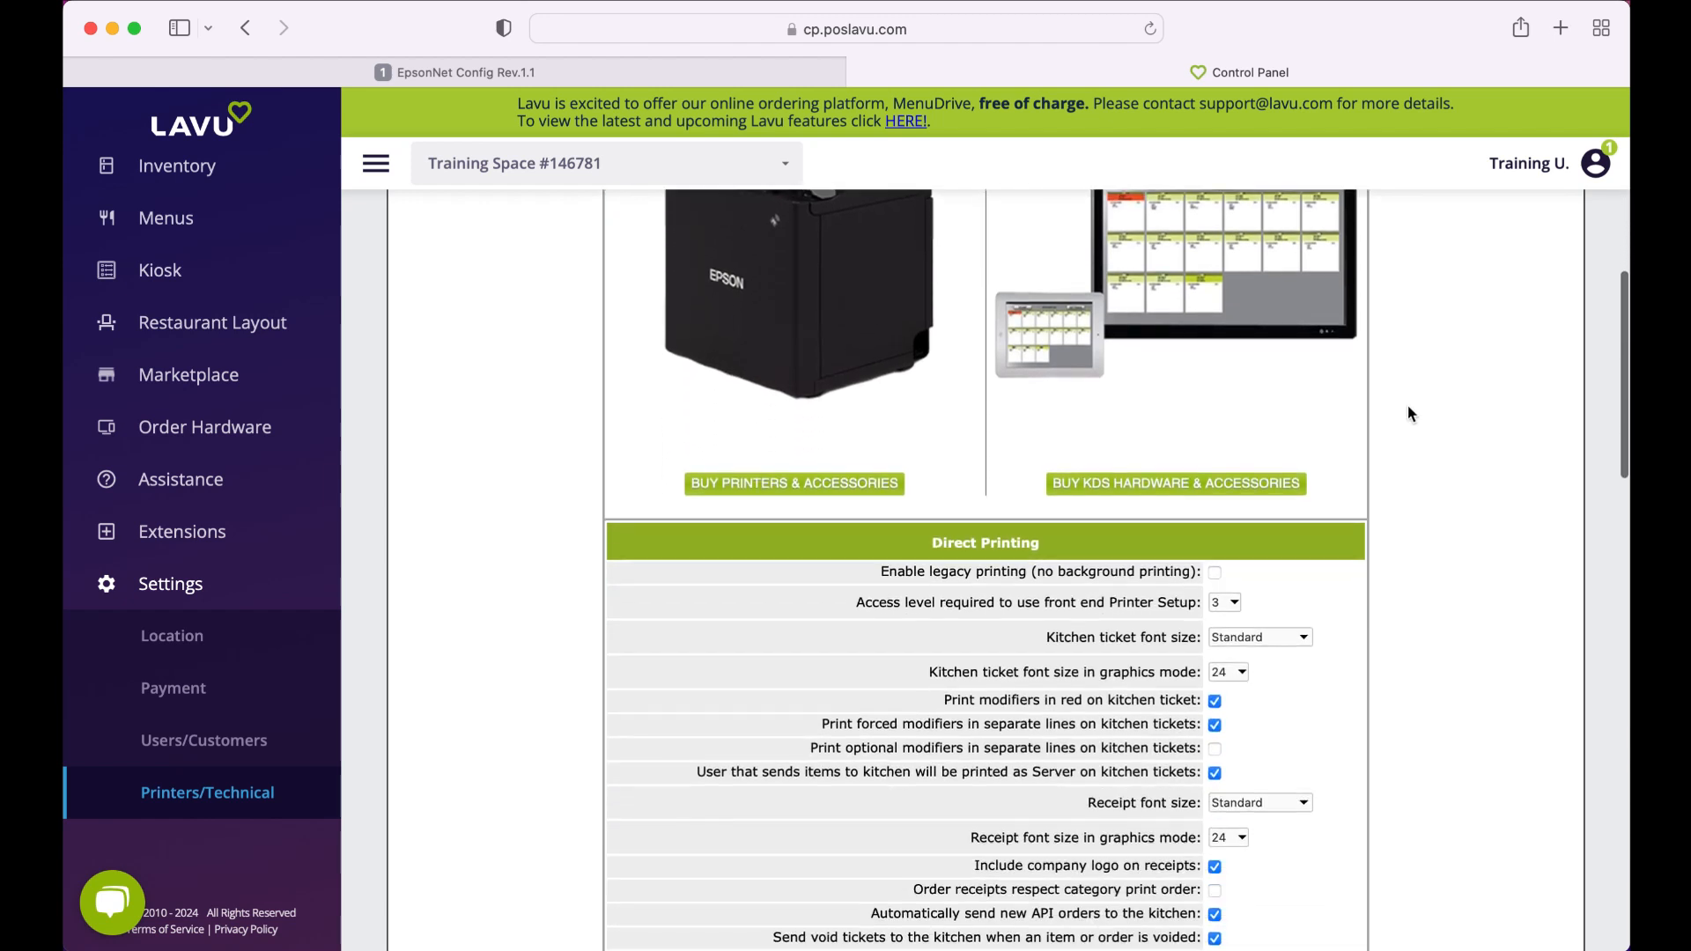
scroll(down, 3)
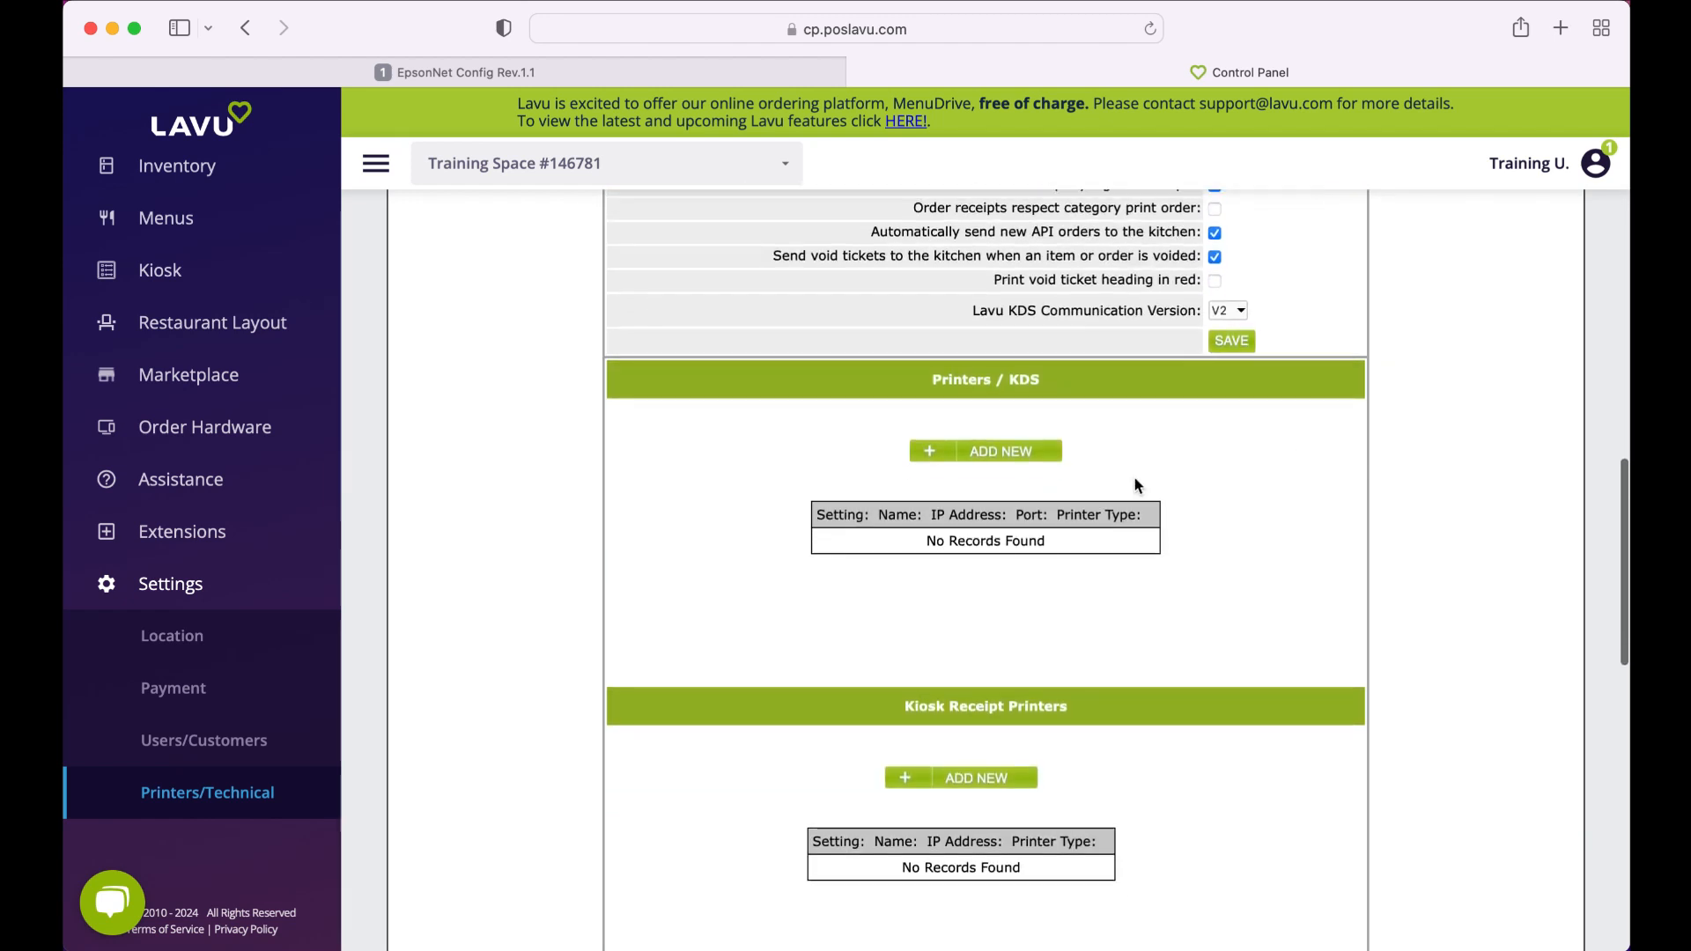
click(986, 451)
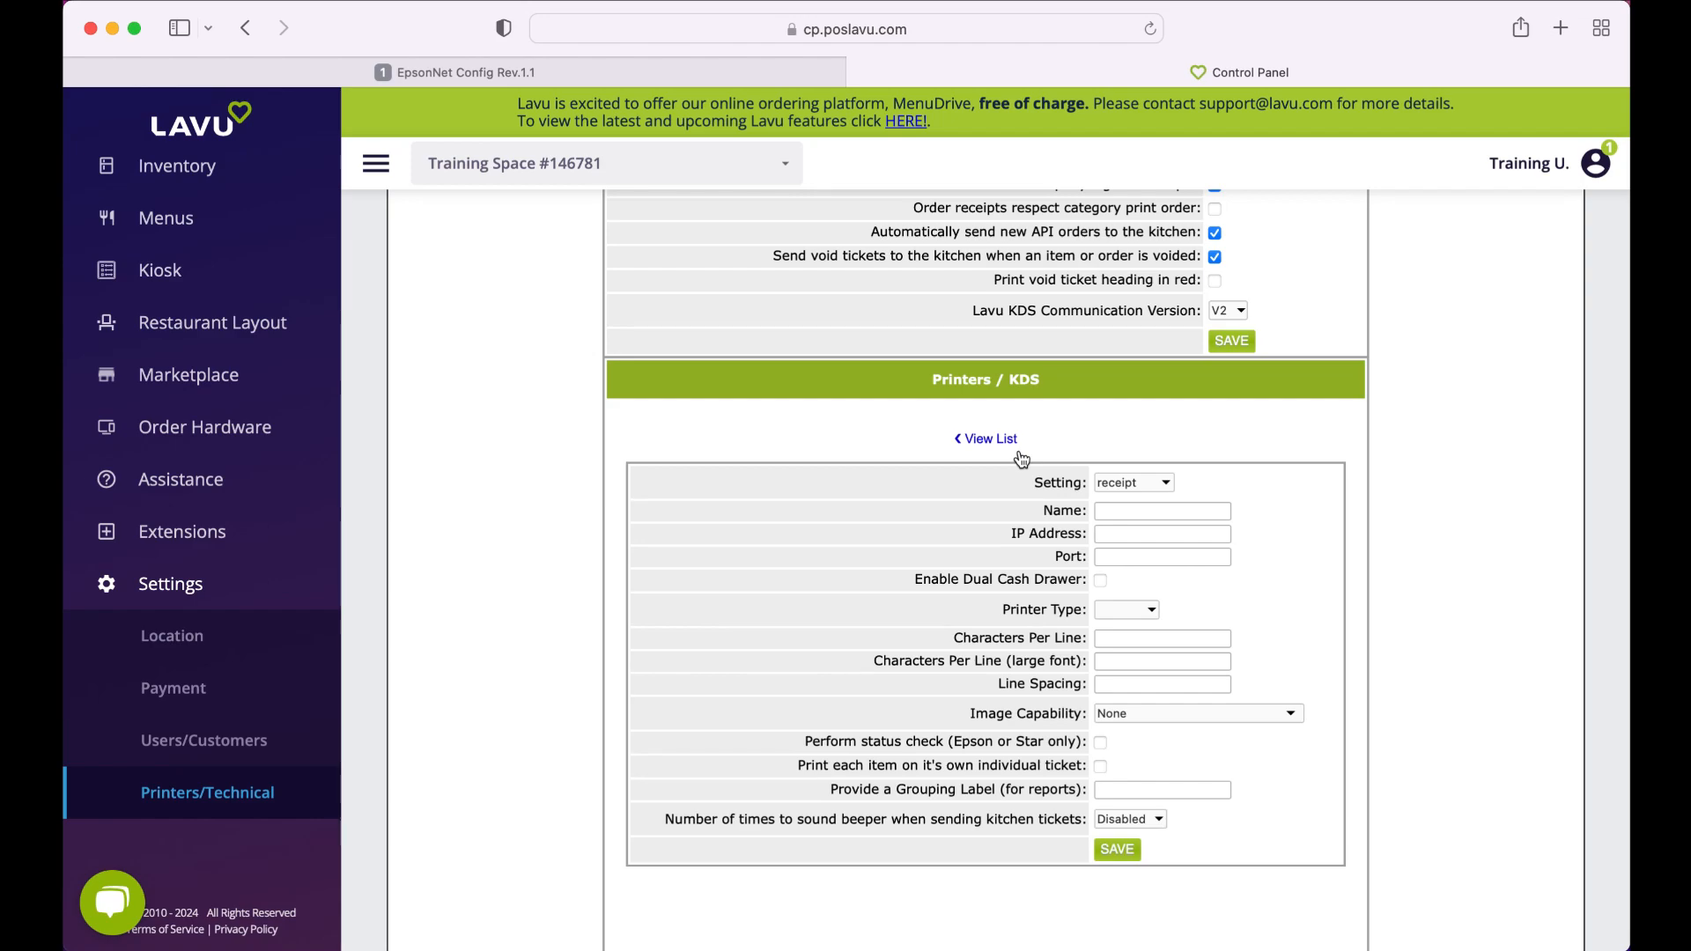
- Make the entry a kitchen printer: Kitchen Station 1, 192.168.88.200, port 9100, type Epson
click(1134, 483)
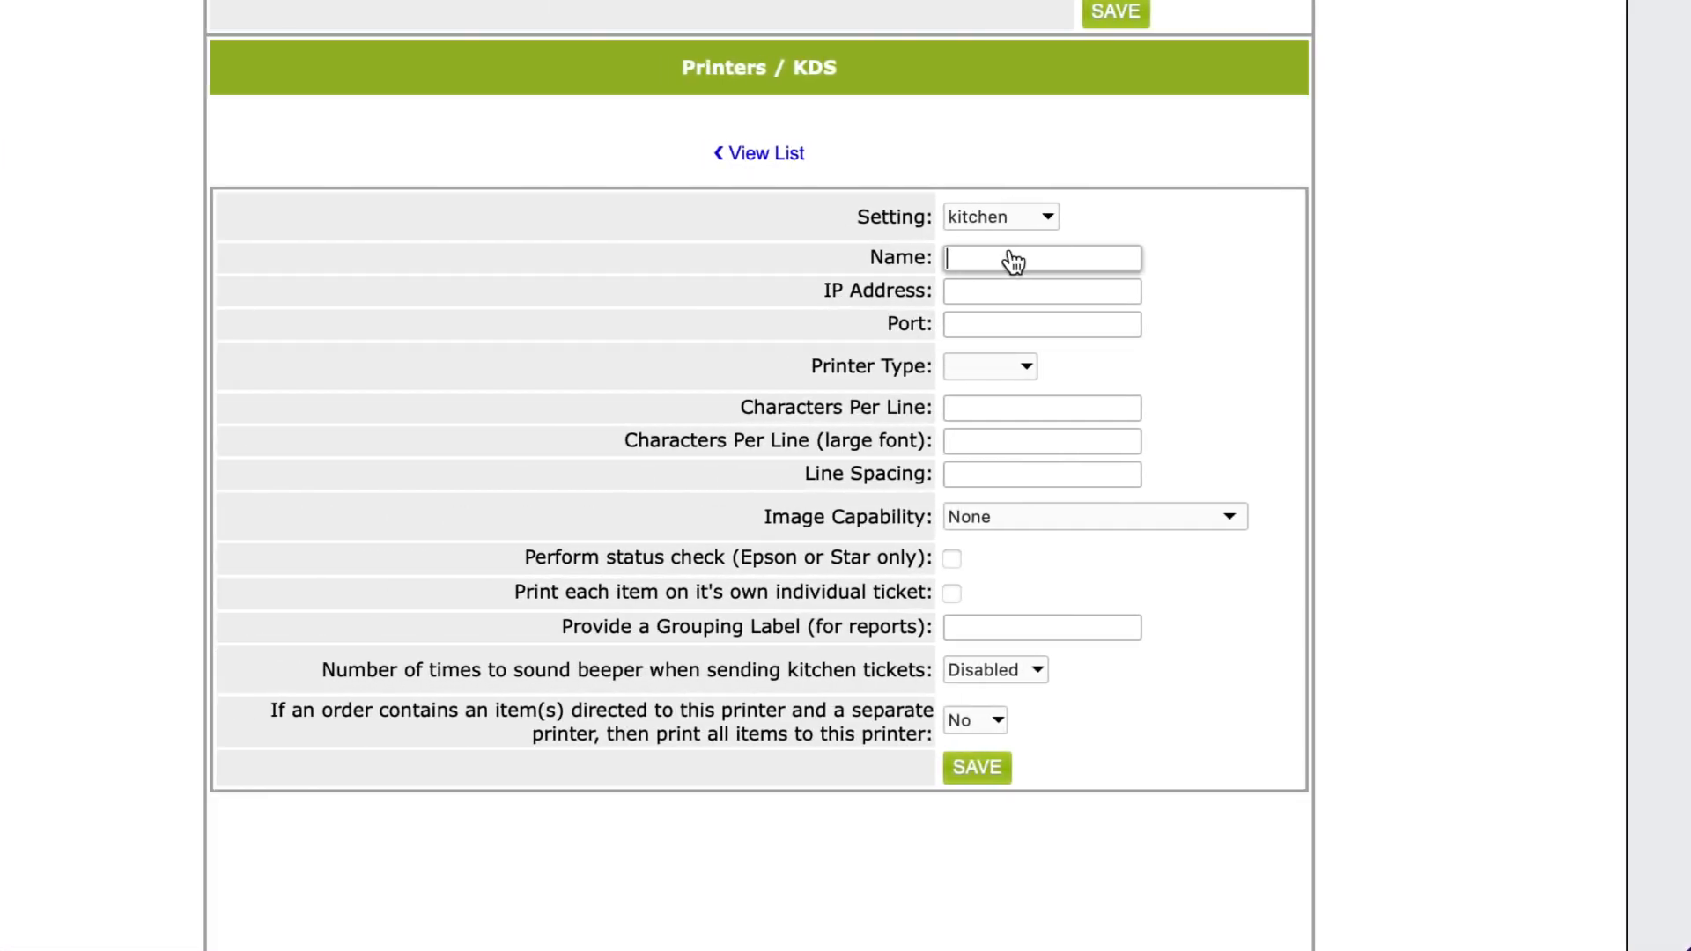
text(Kitchen Station)
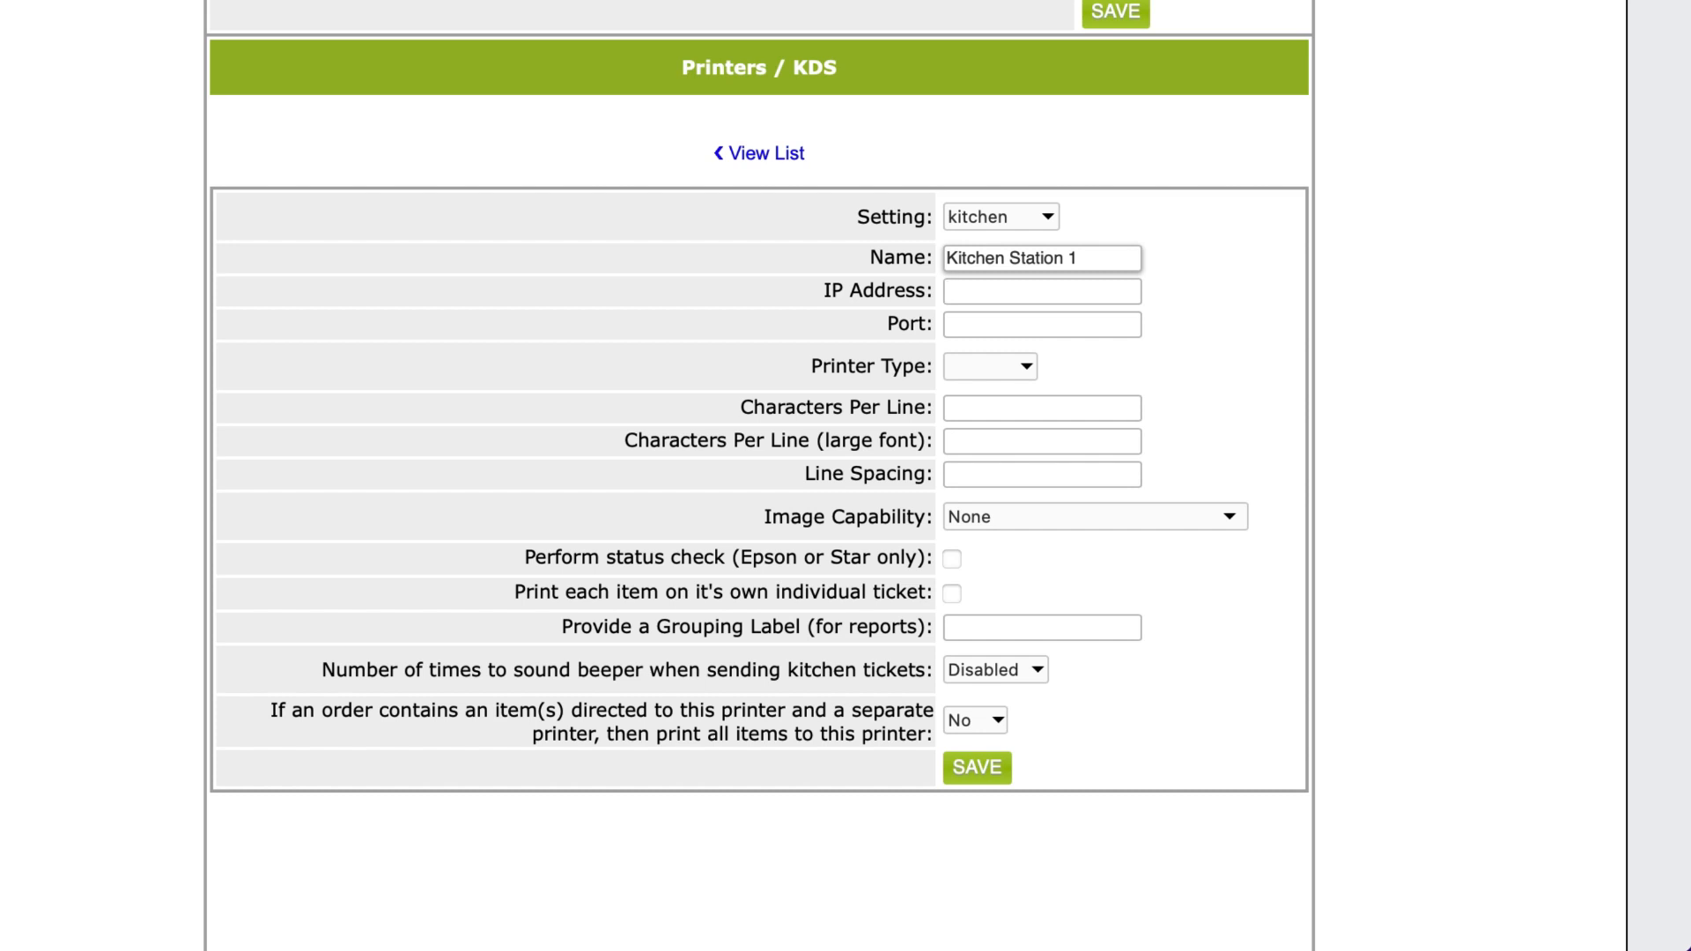
text(192.168.88)
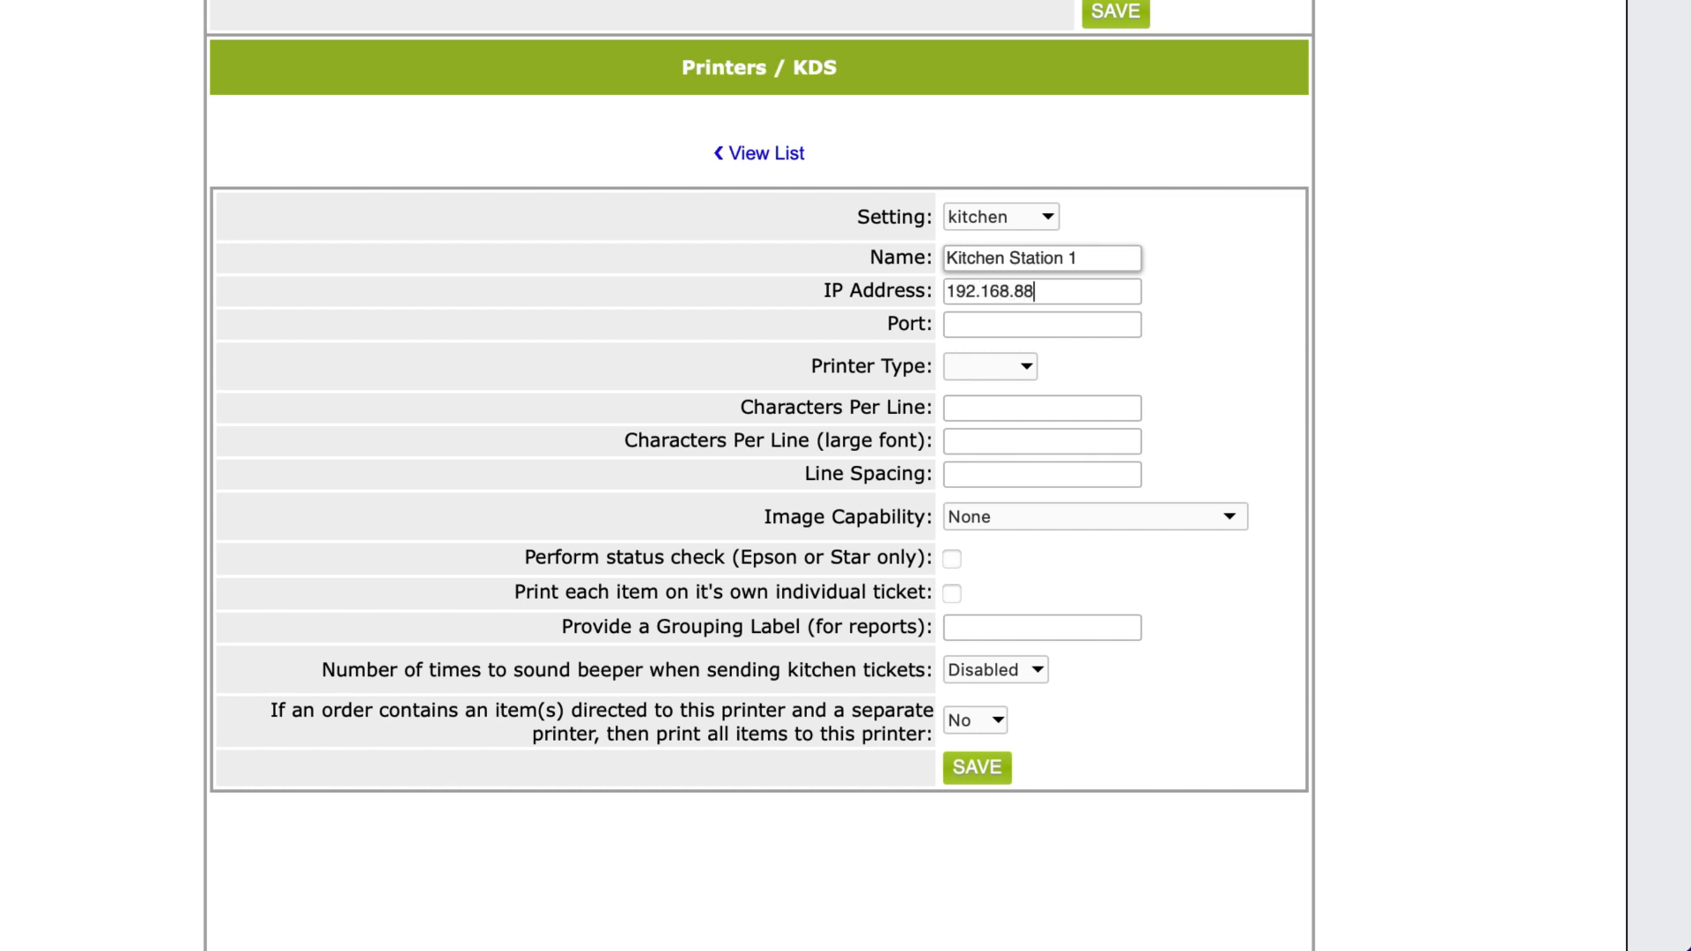
text(.200)
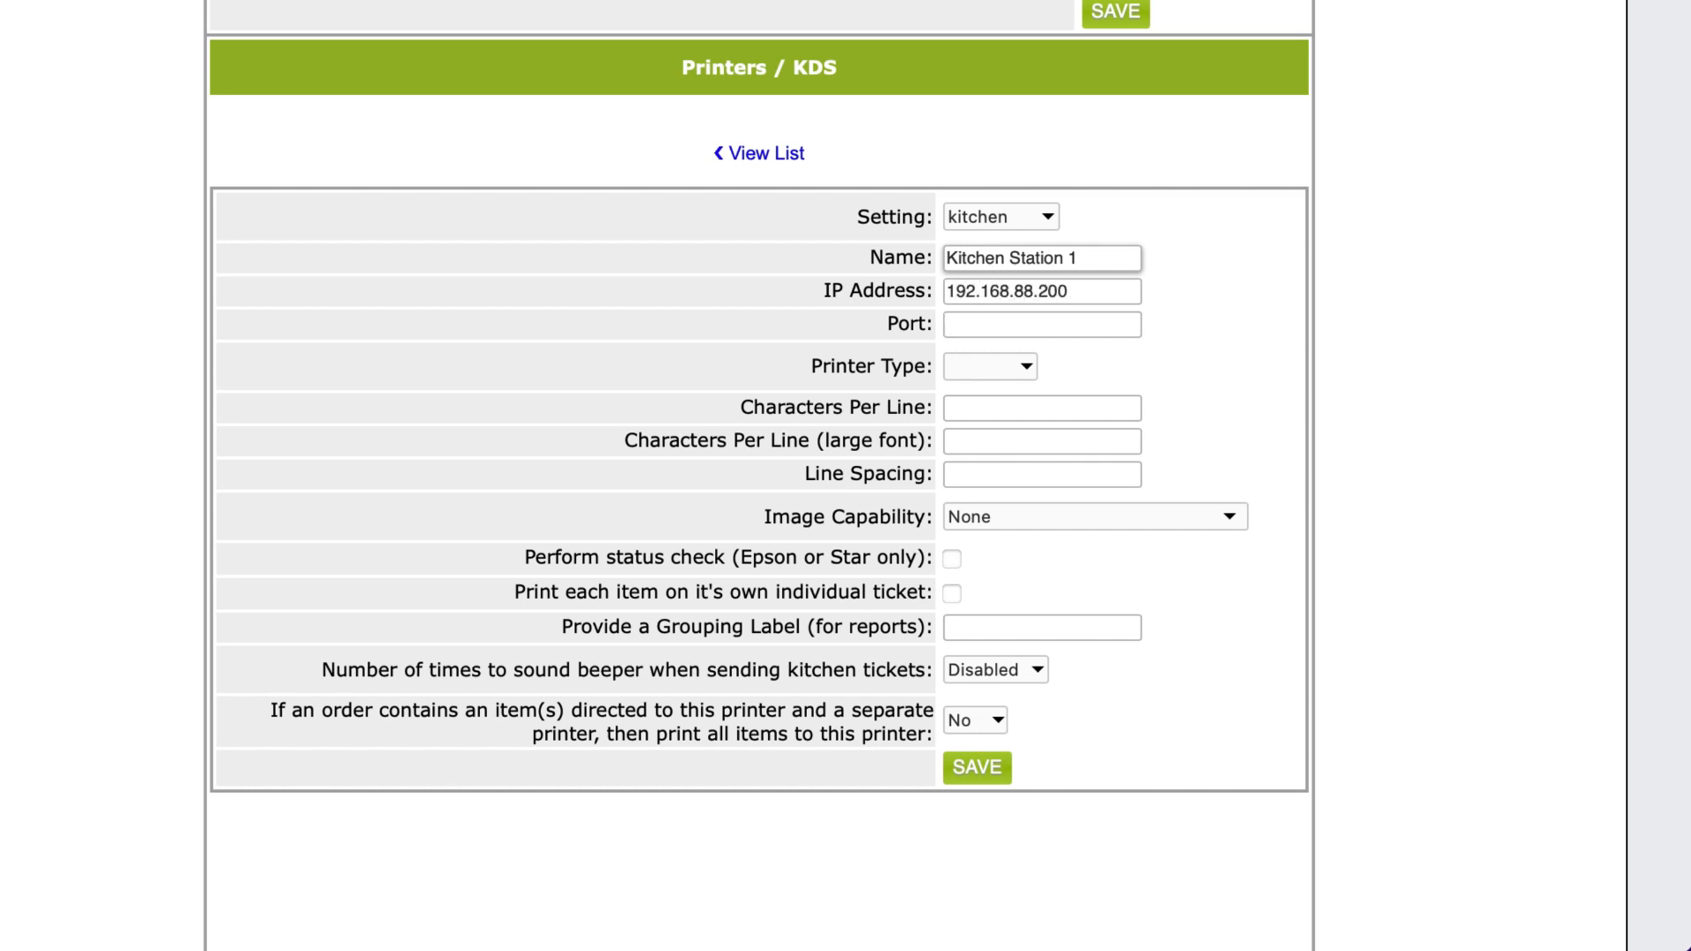
text(9100)
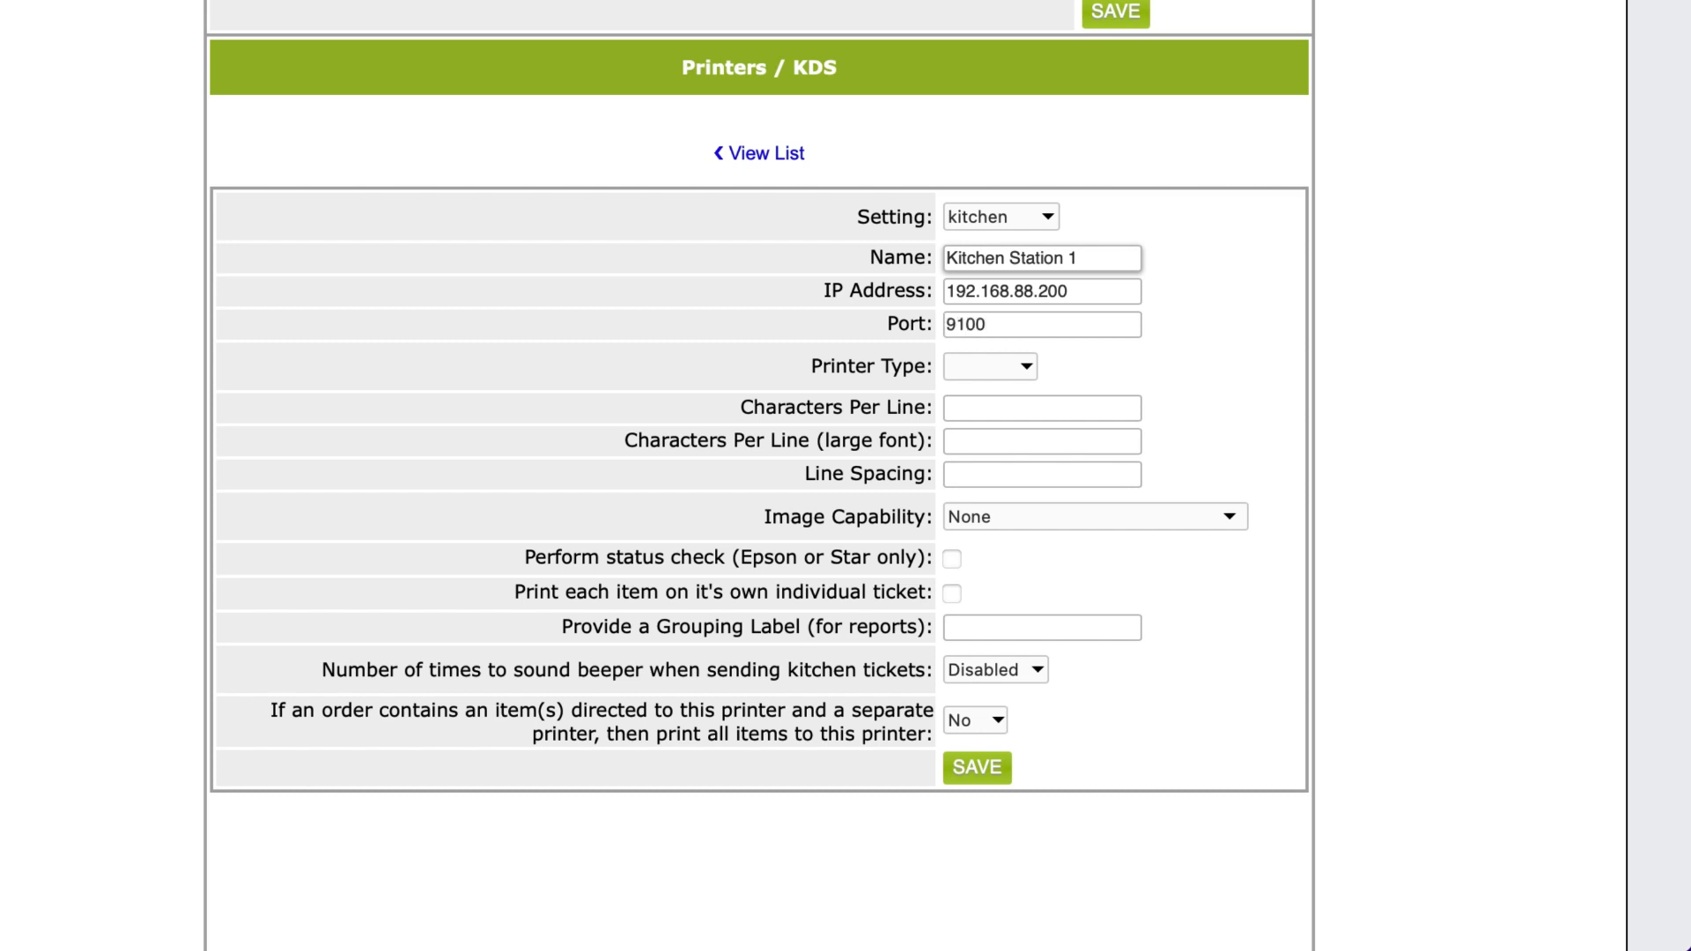
click(990, 366)
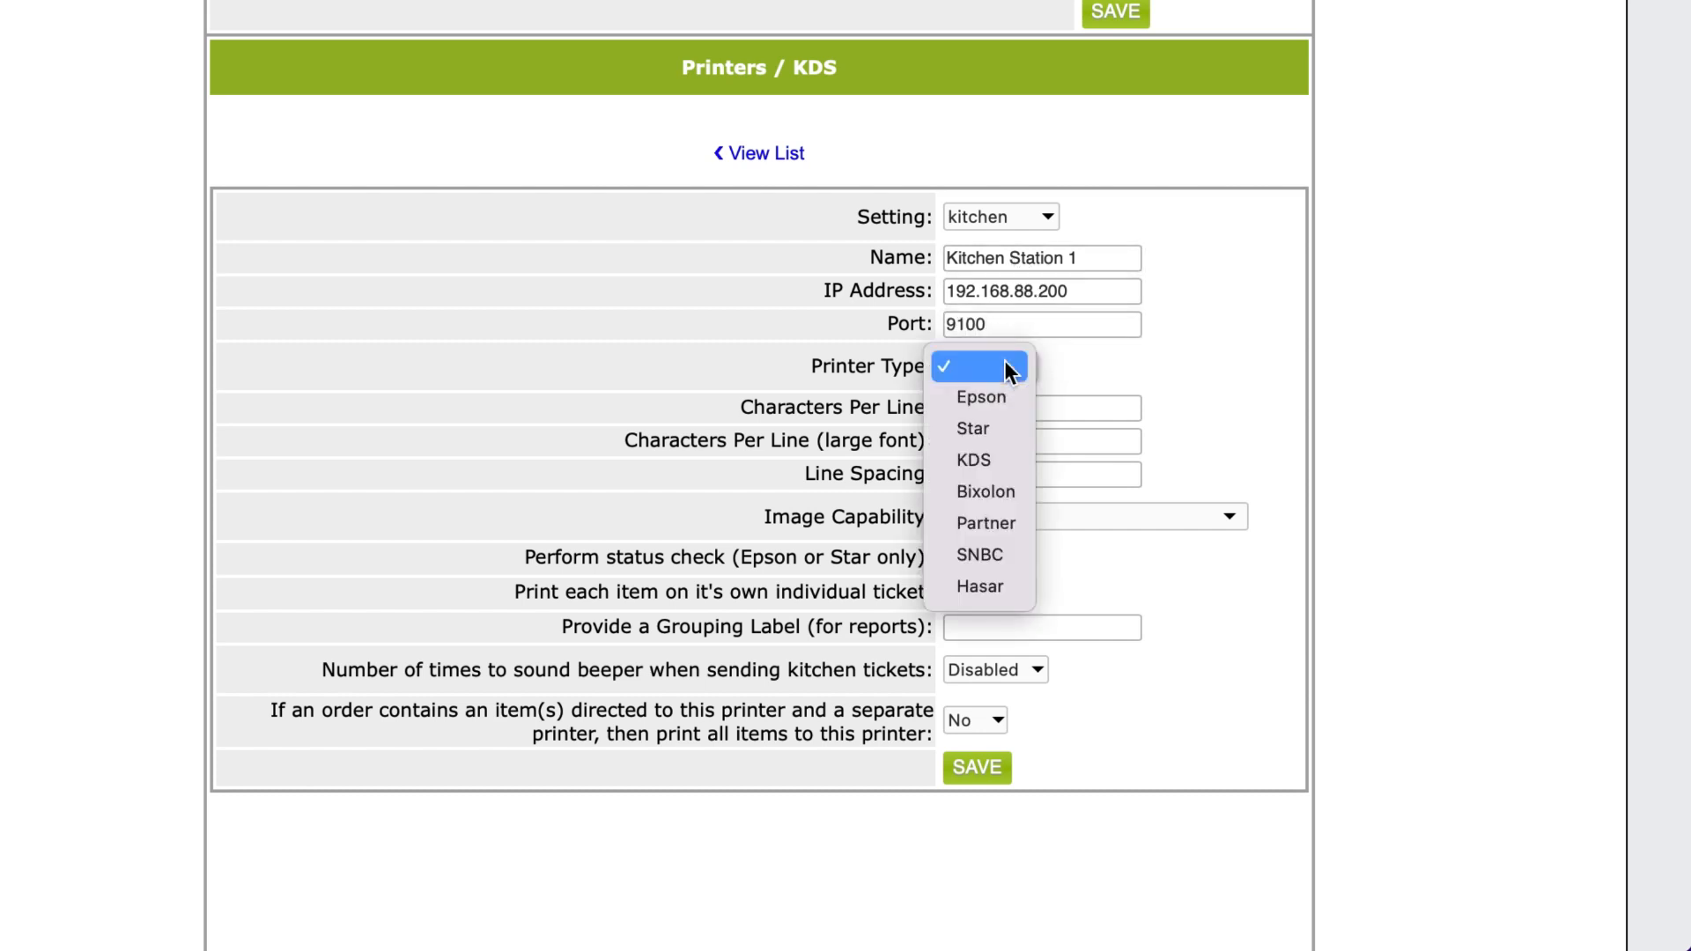
click(980, 397)
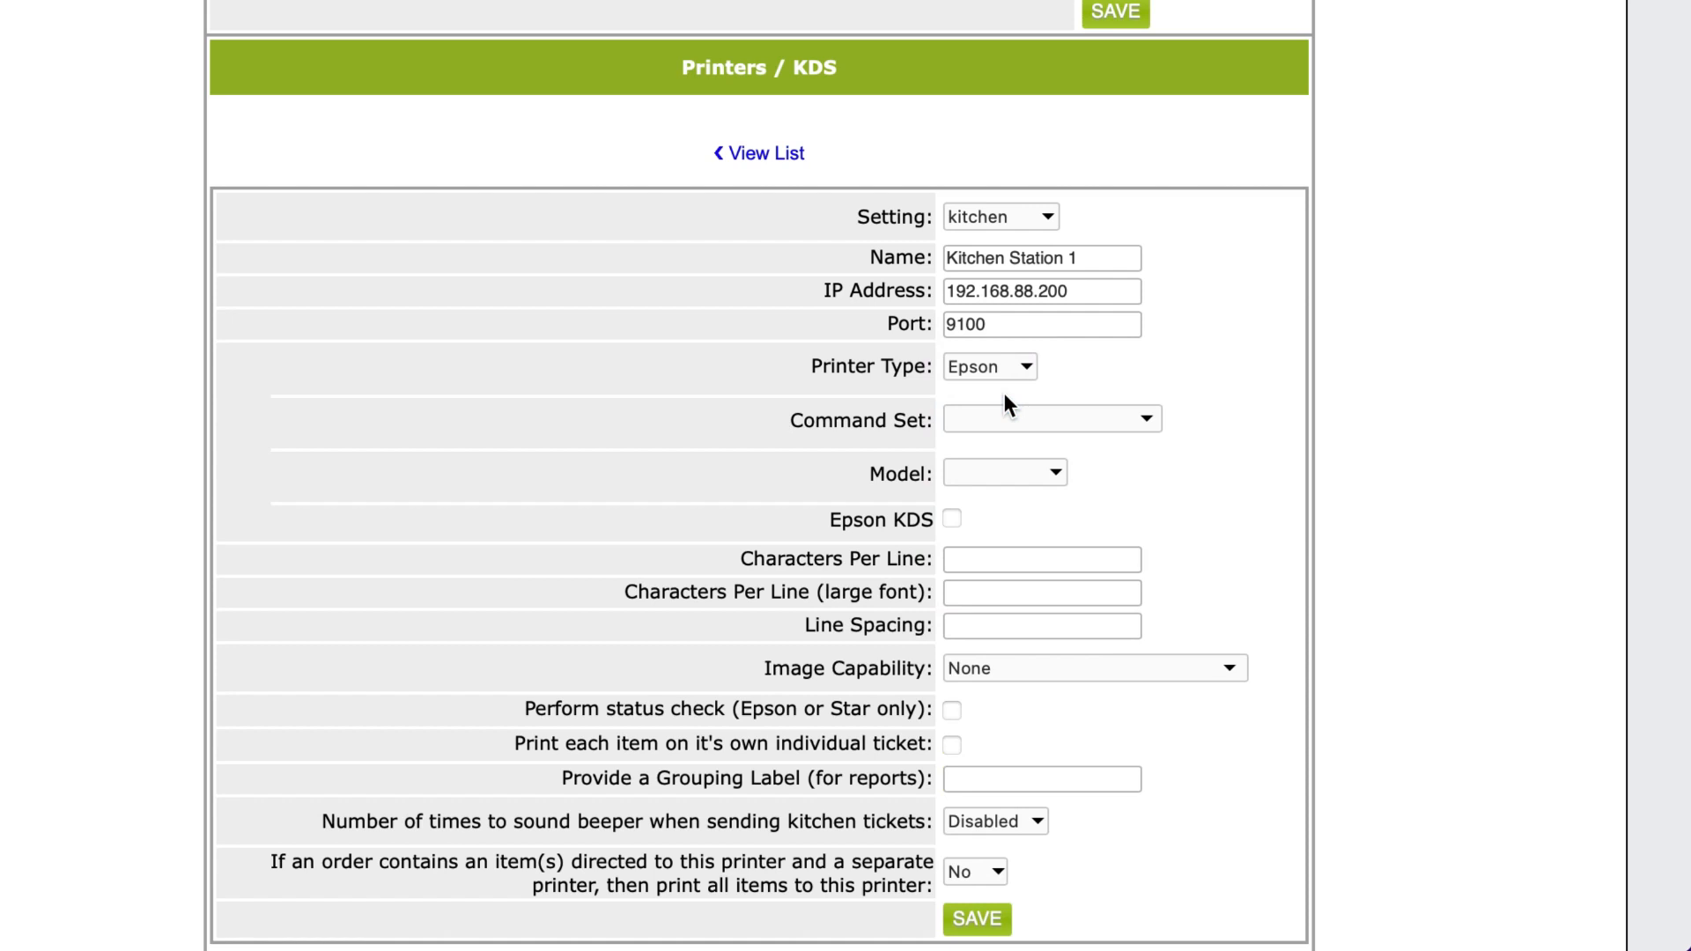
click(1050, 419)
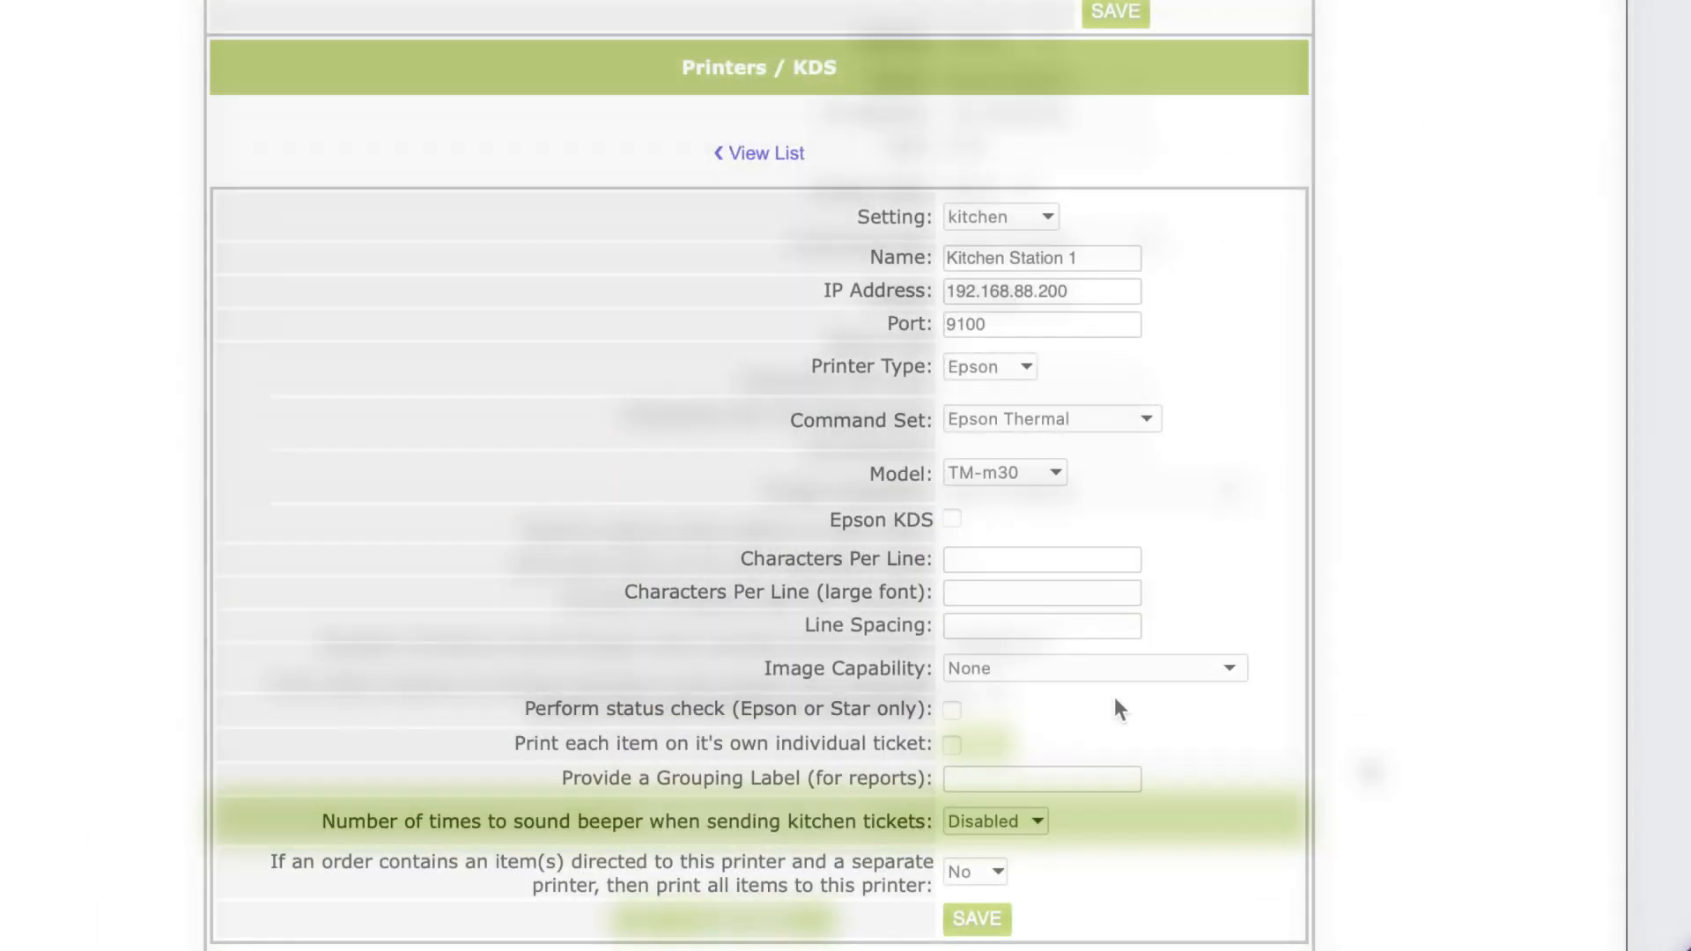
- Give Kitchen Station 1 Epson Graphics image capability alongside Epson Thermal and TM-m30
click(1095, 668)
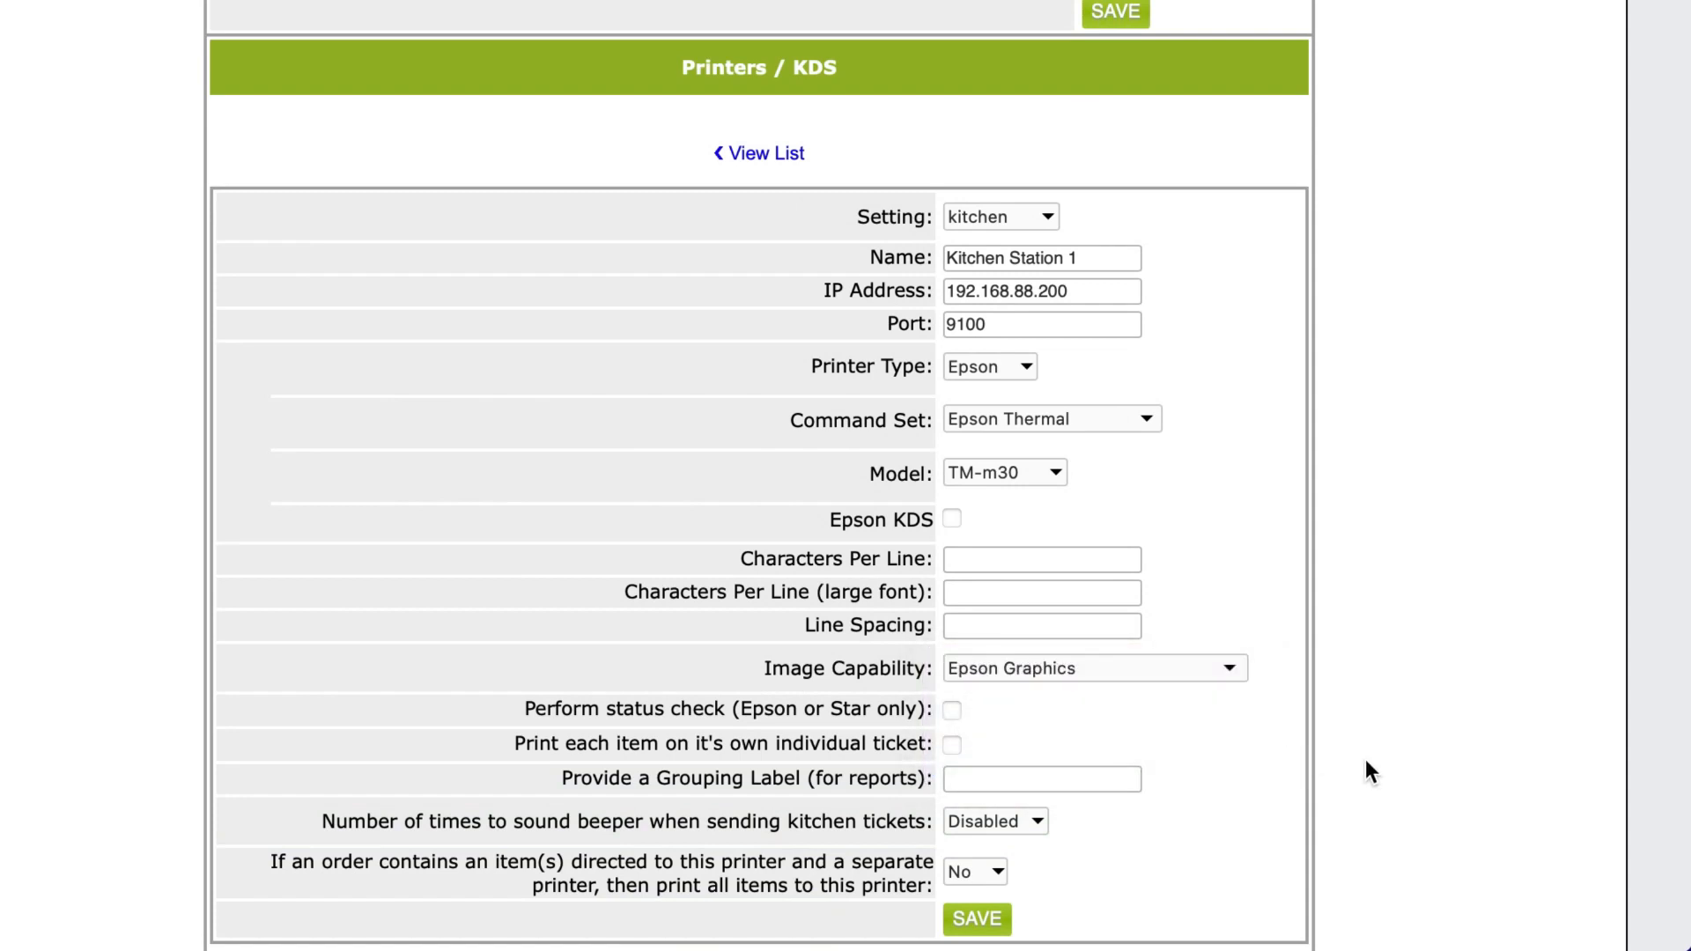
scroll(down, 3)
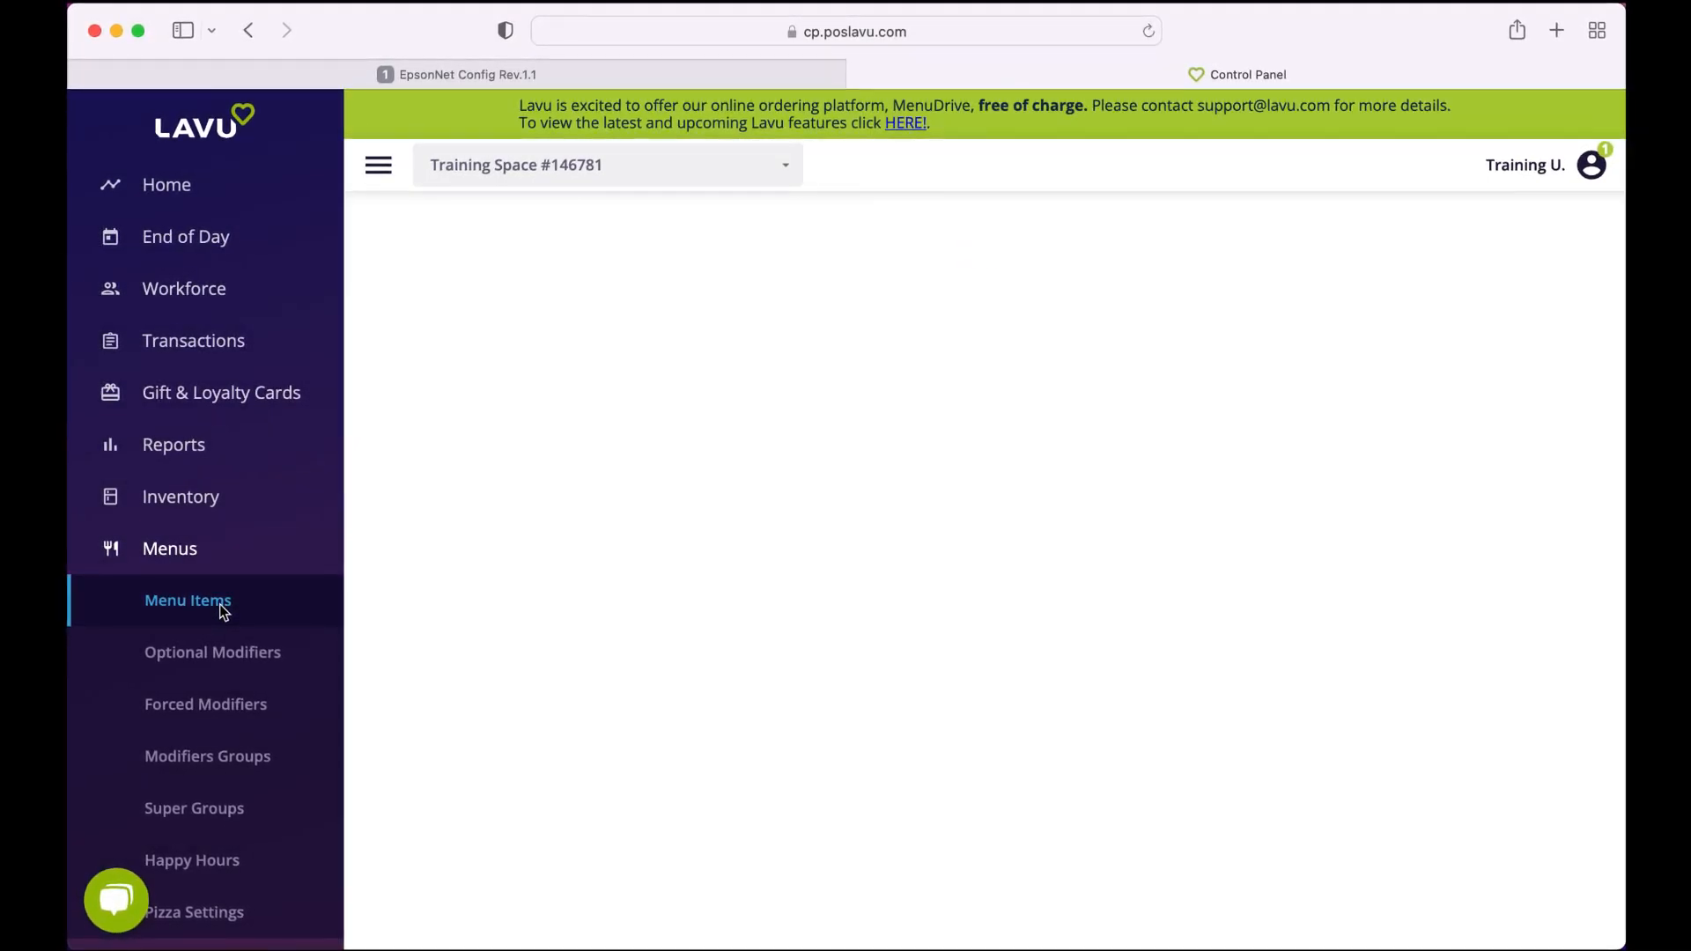
- On Menus > Menu Items, set the Soup category's printer to Kitchen Station 1
click(188, 600)
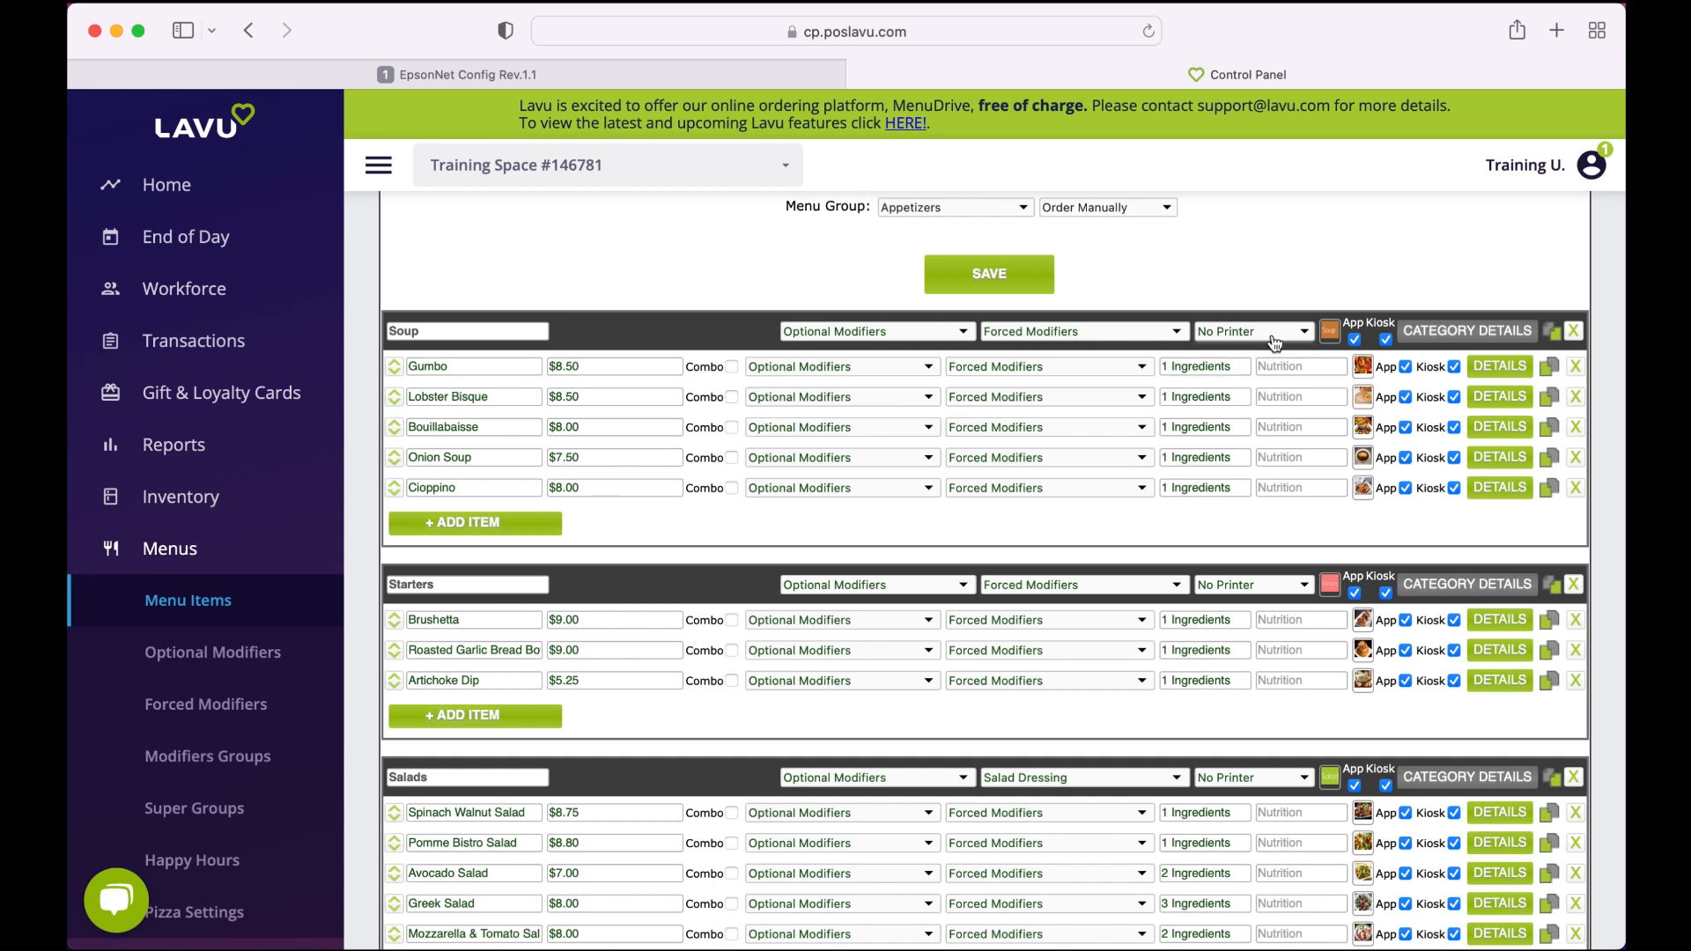
click(1253, 331)
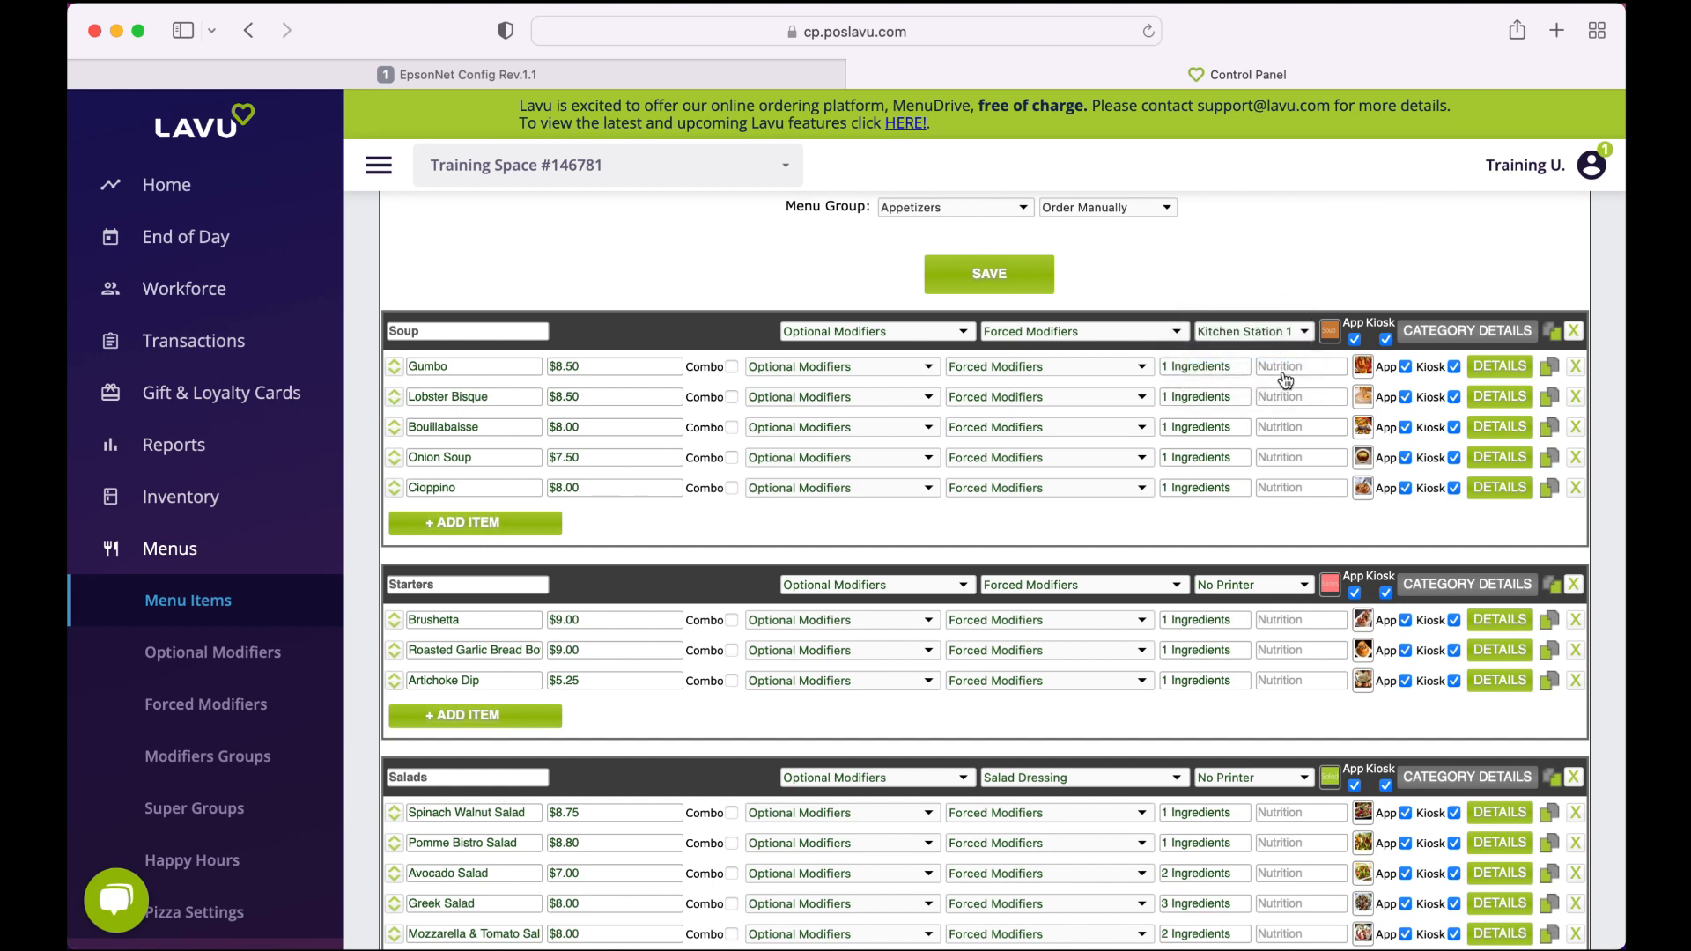
mouse_move(1292, 613)
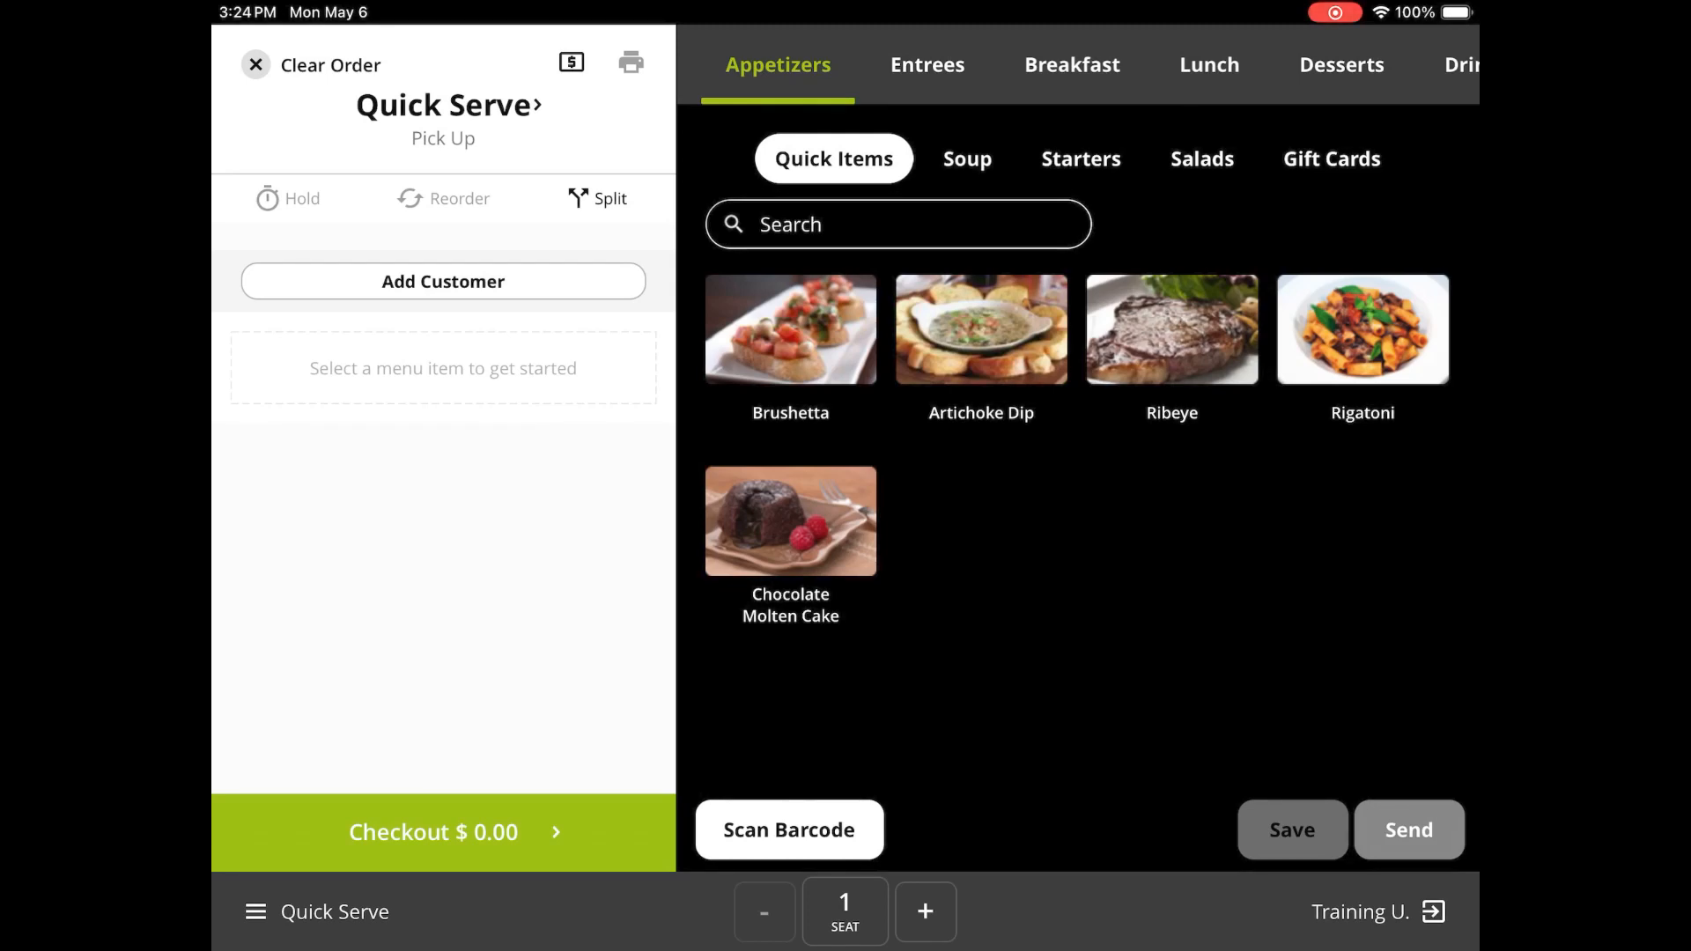
- Choose Receipt Printer 1 under Quick Serve's Register Functions in Lavu POS
click(256, 911)
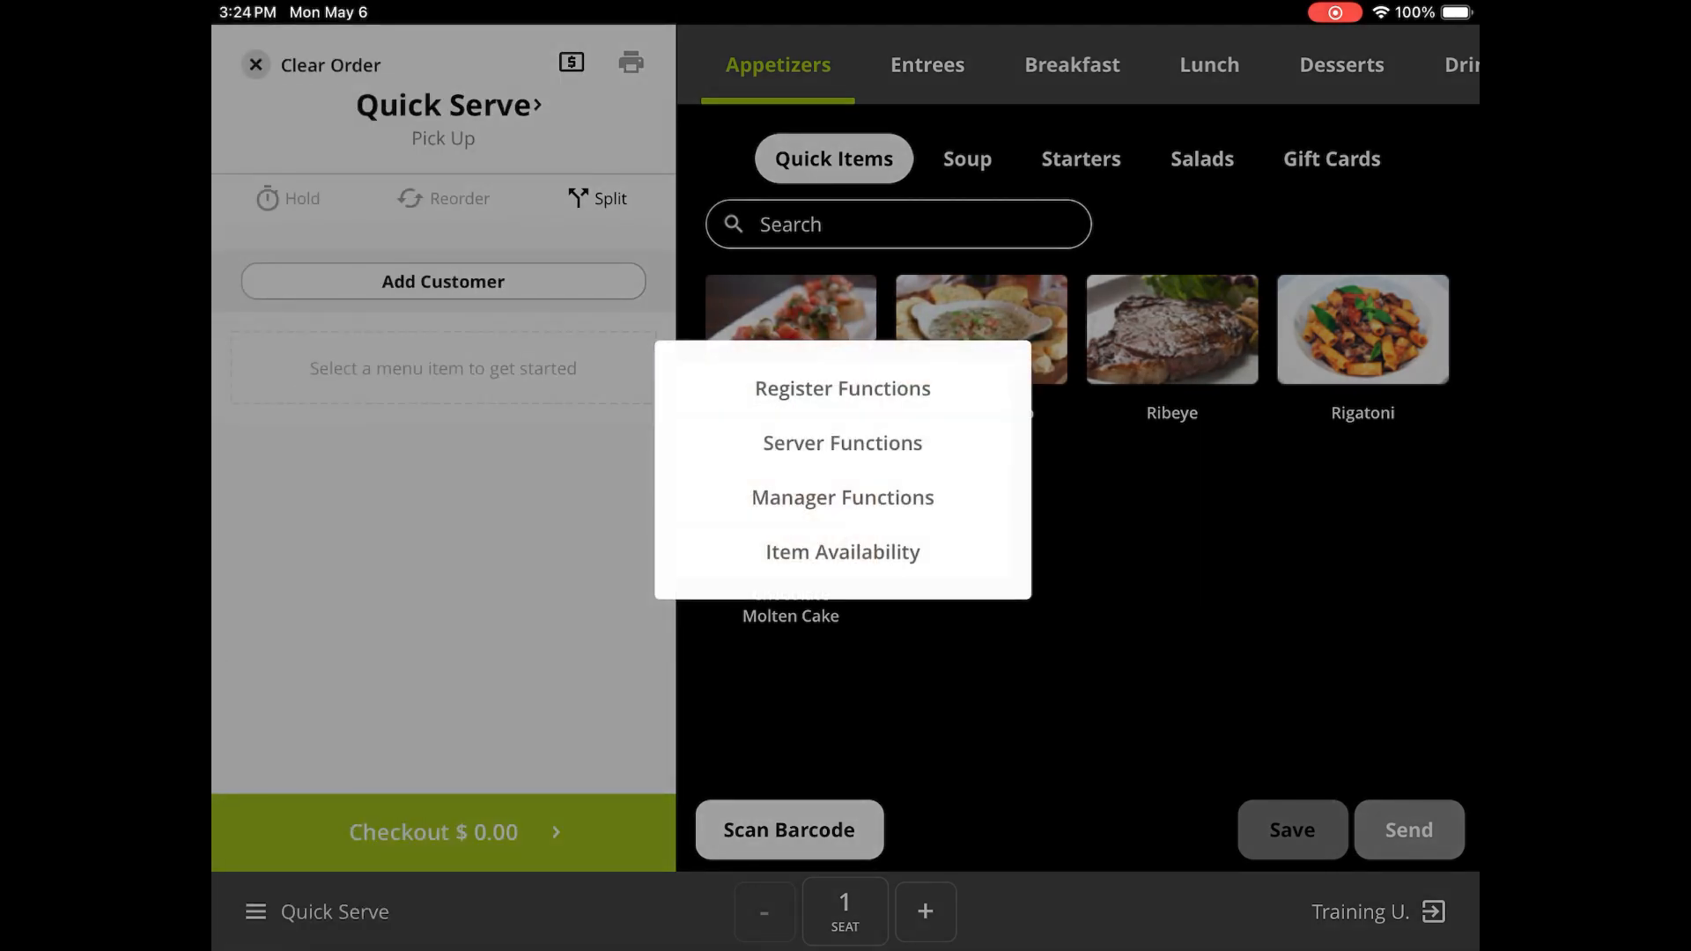
click(841, 388)
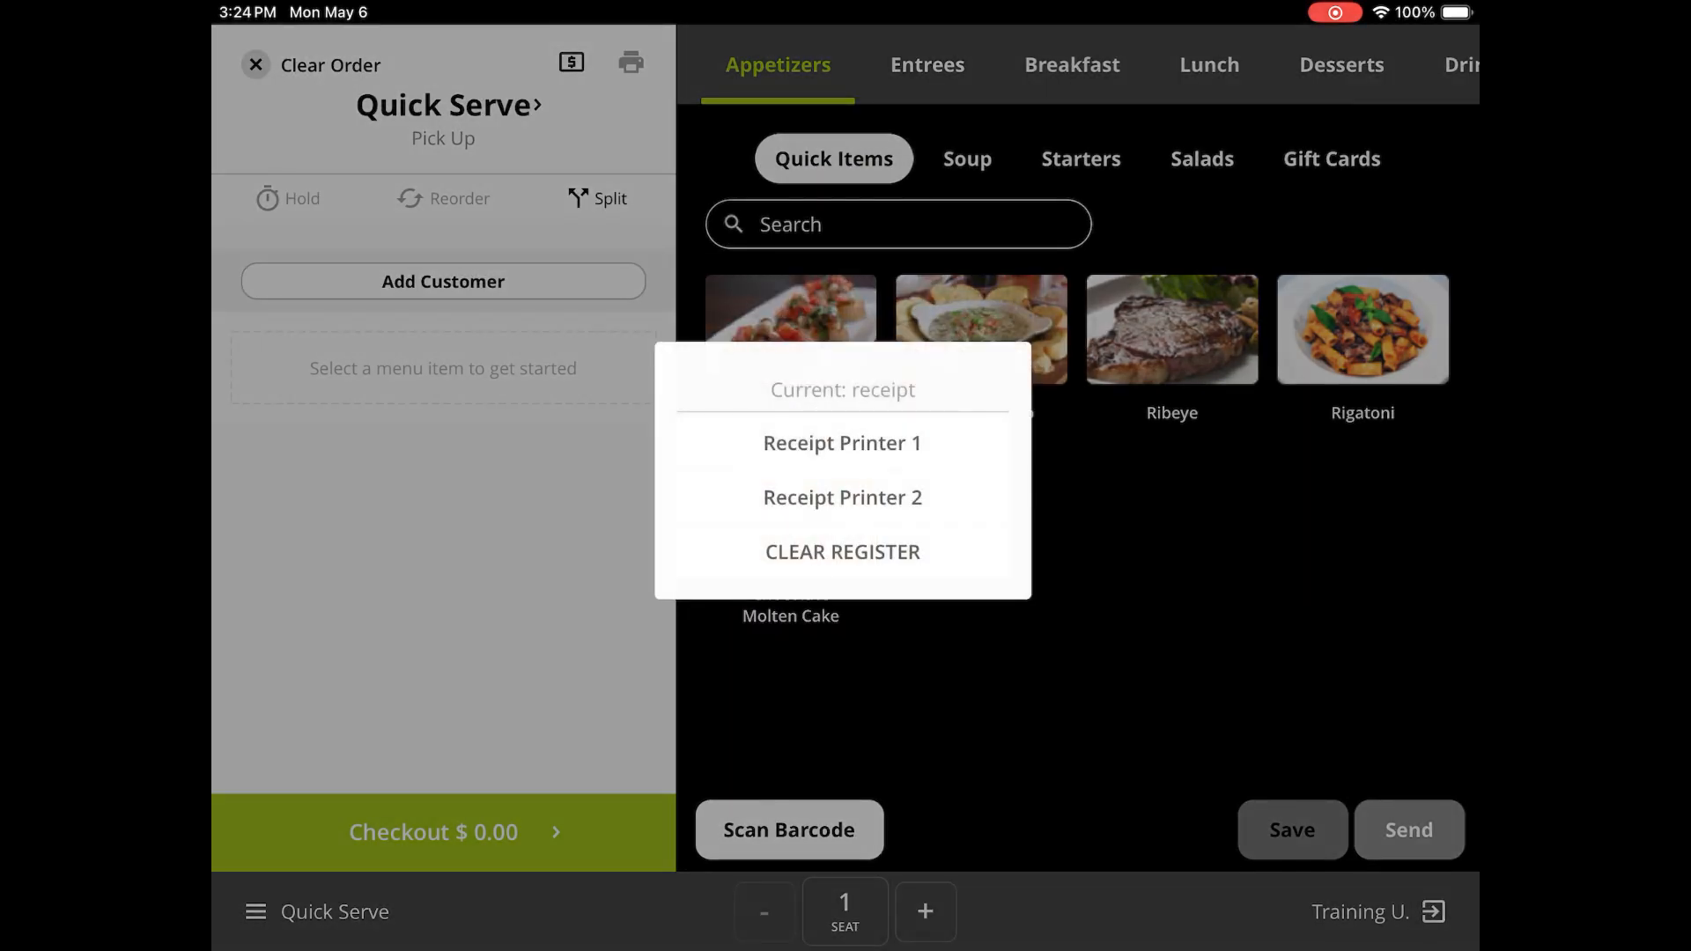
click(842, 443)
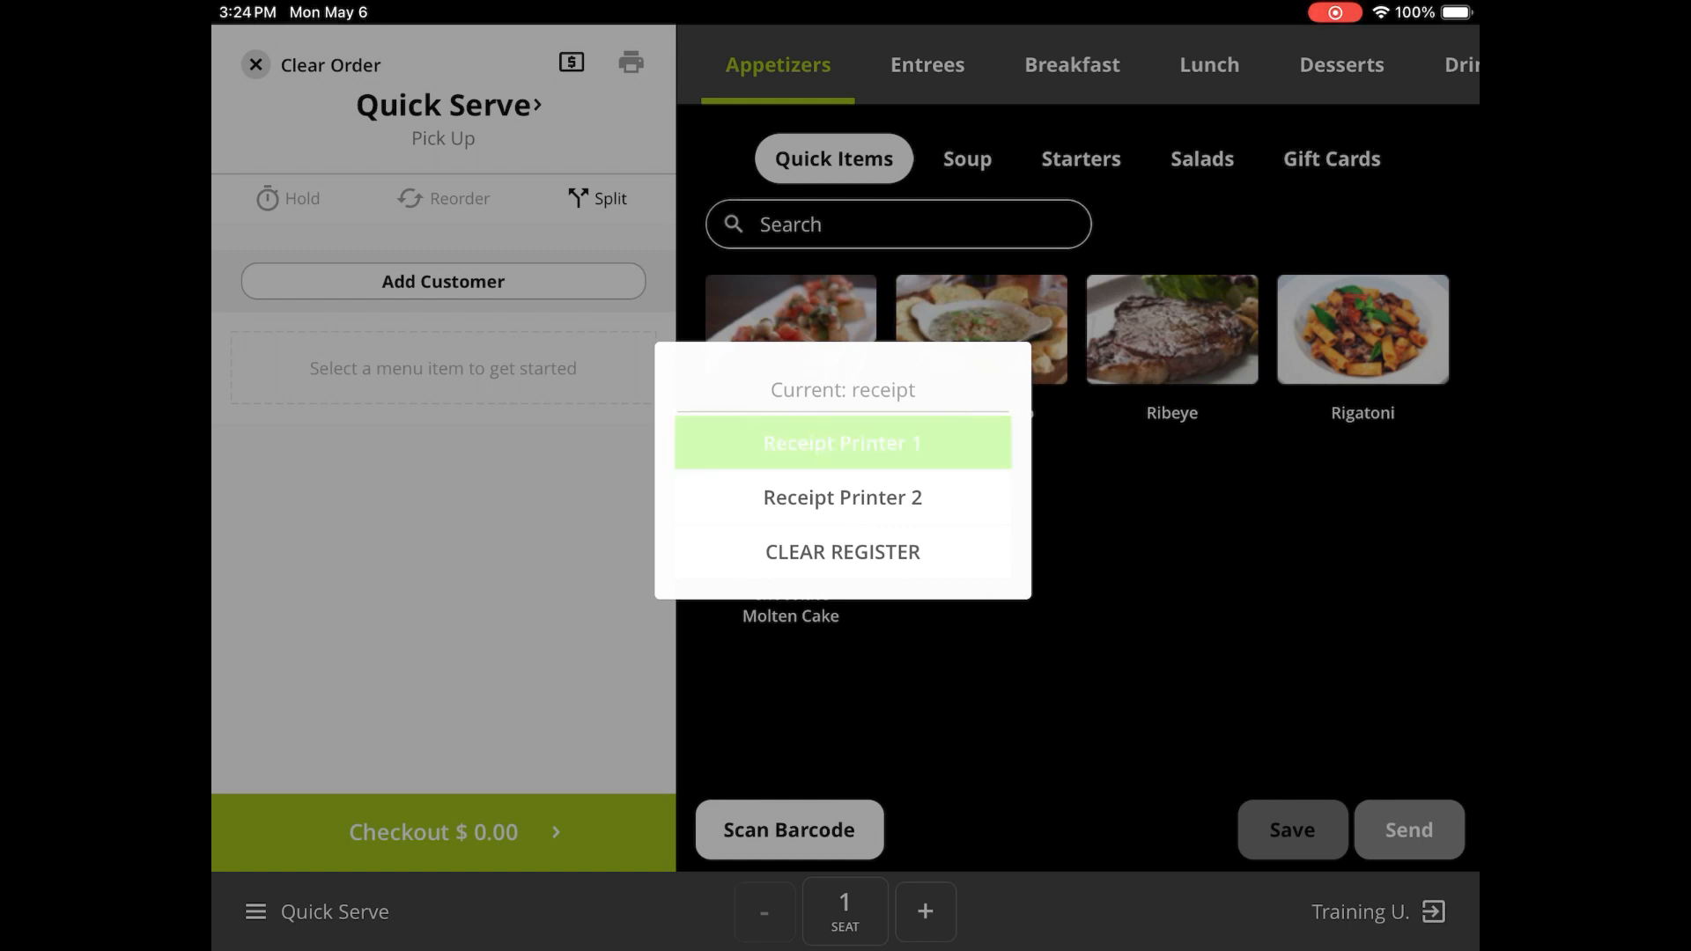
click(841, 442)
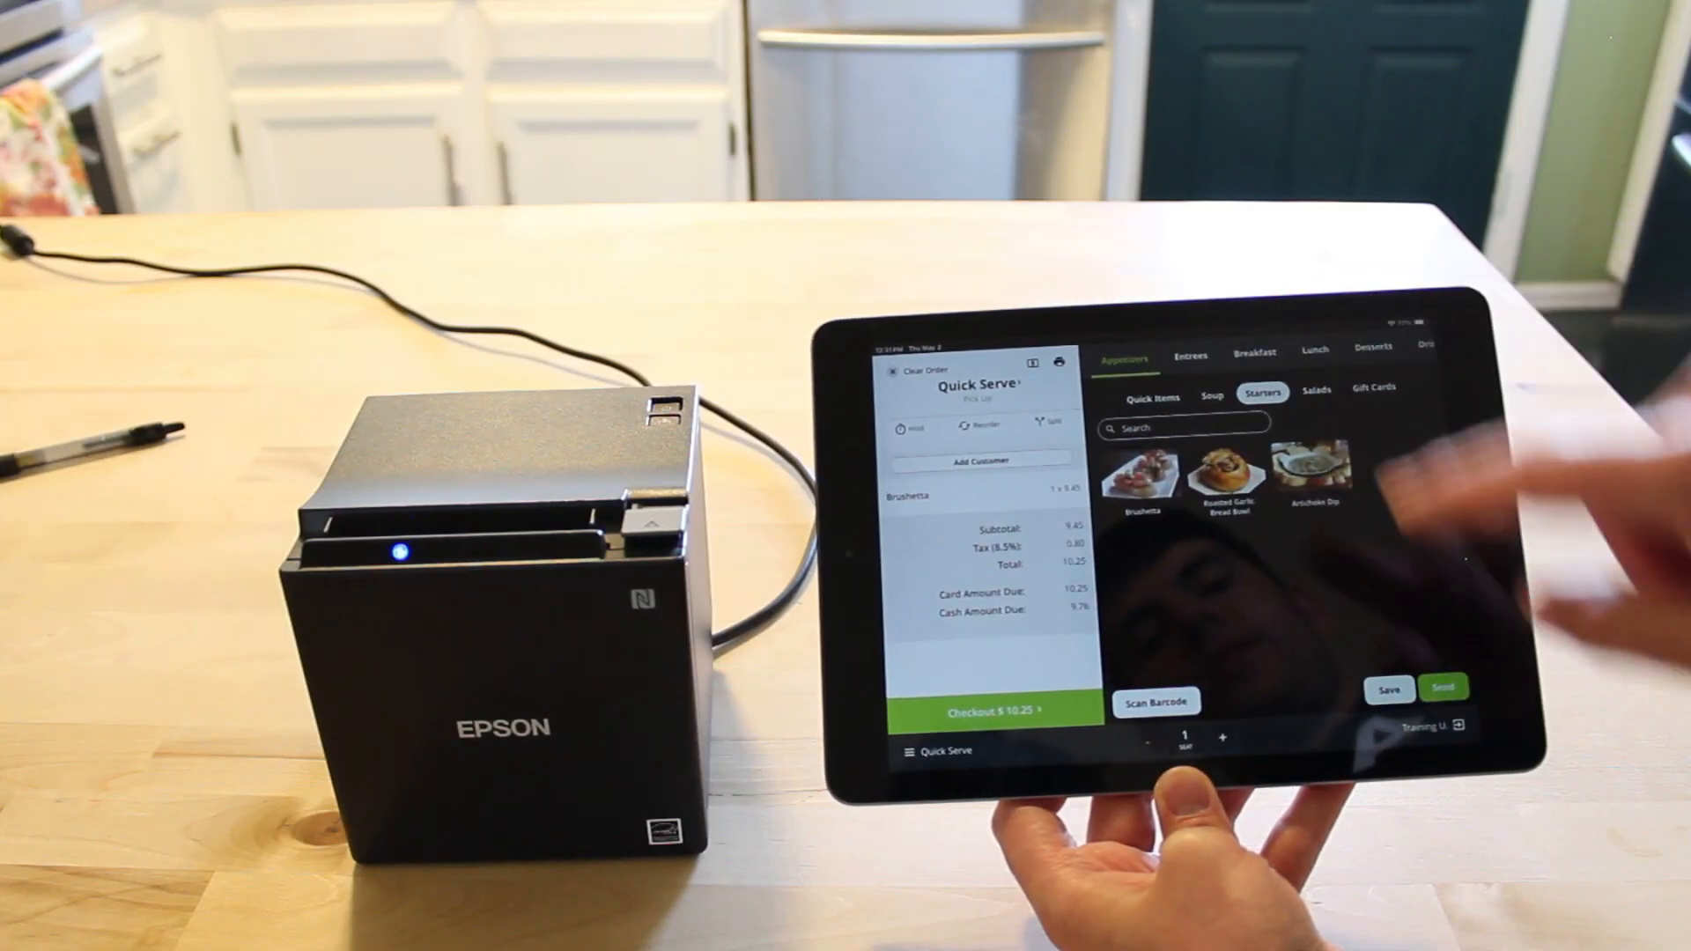
- Send the Brushetta order so its kitchen ticket prints on the Epson
click(1444, 686)
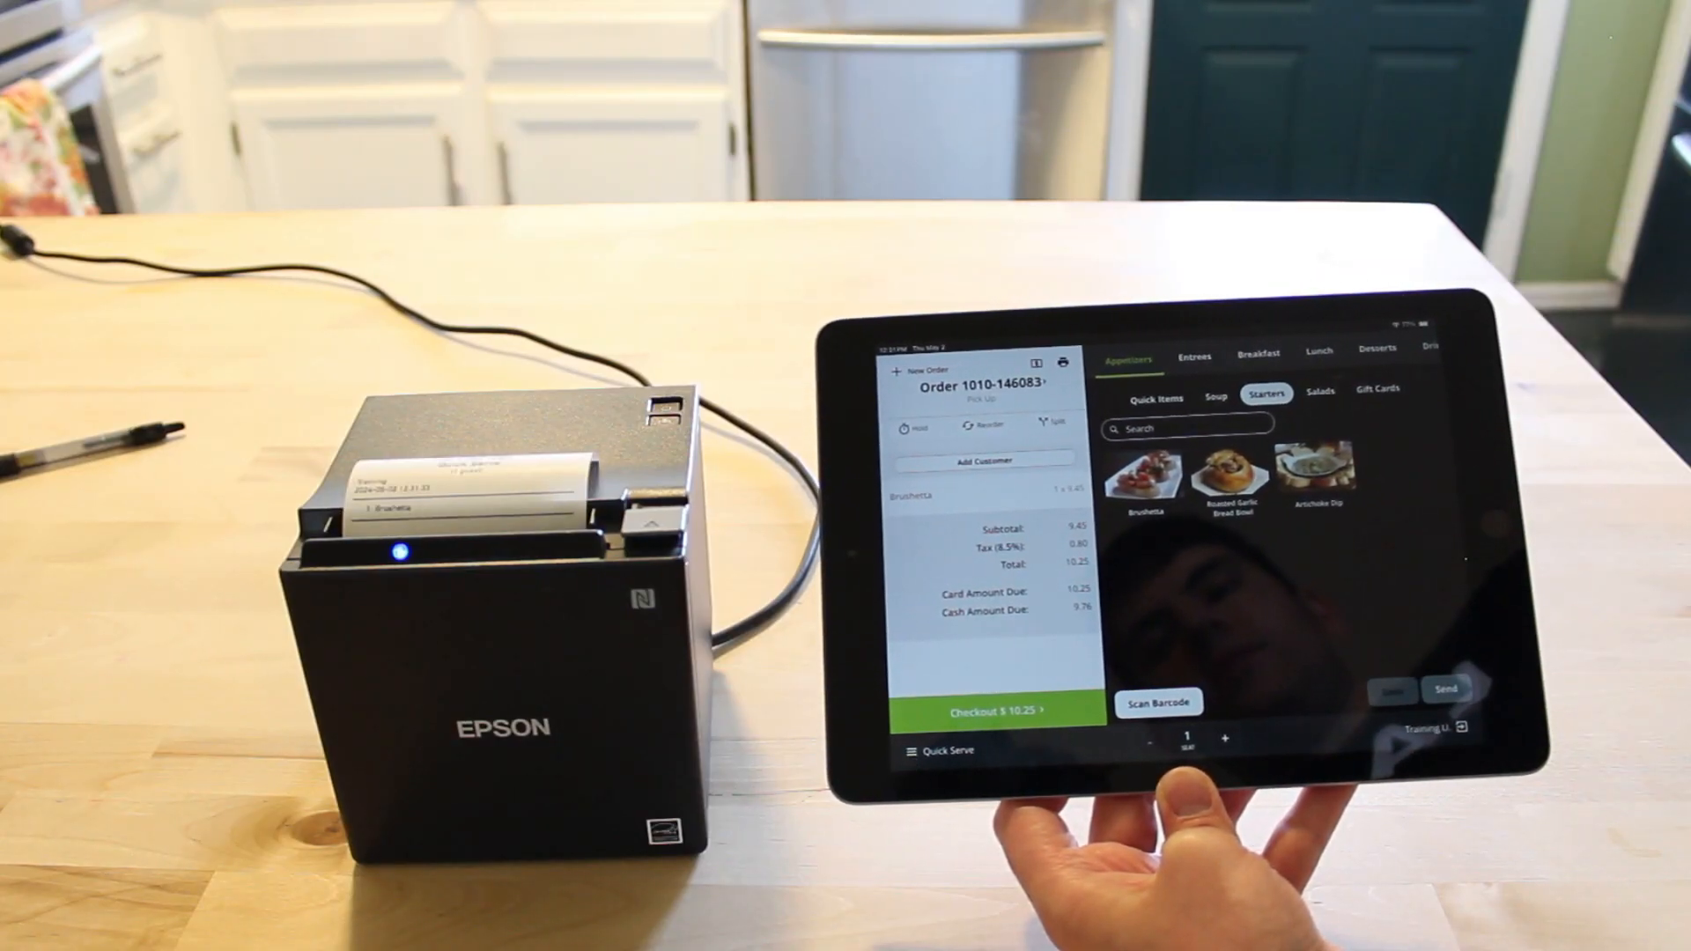